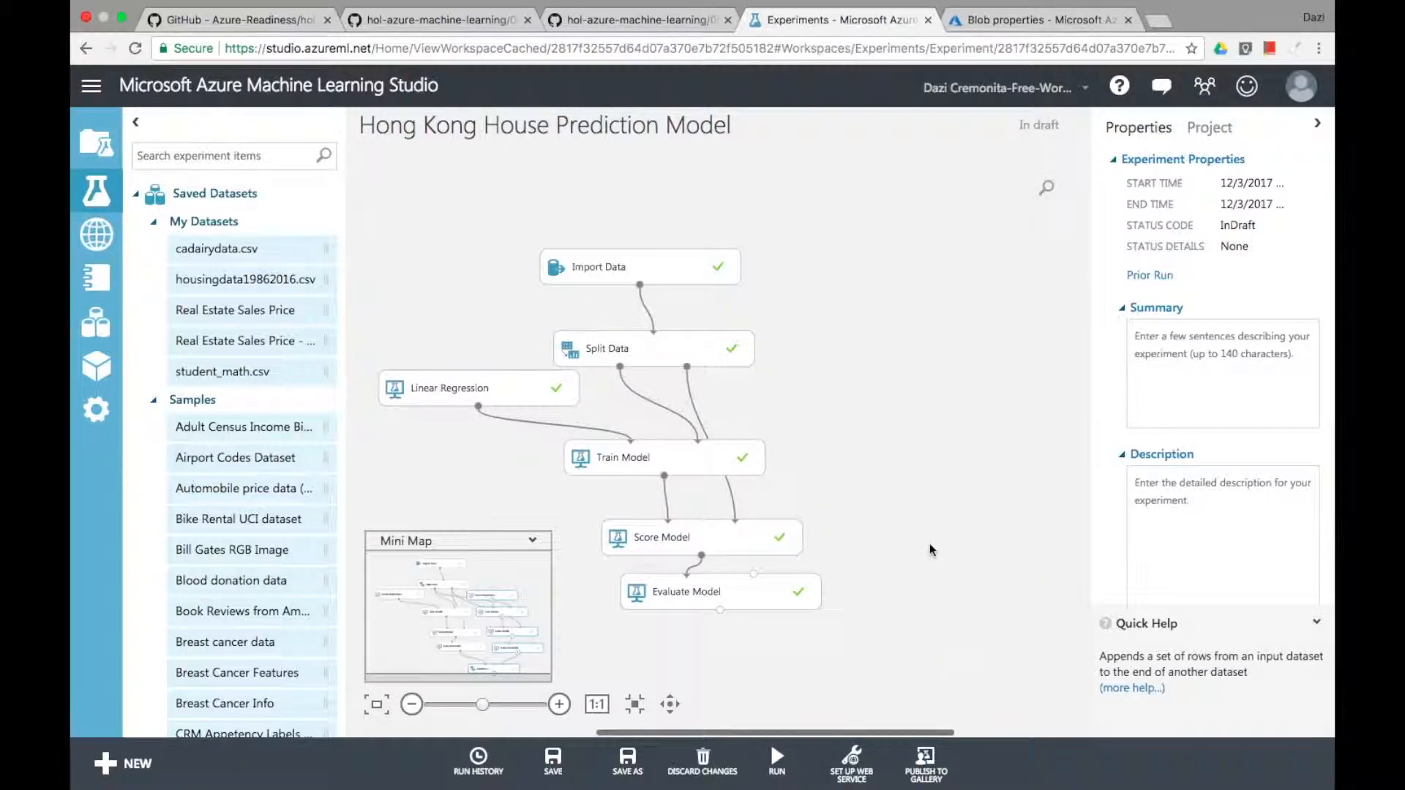
# Step: Set up the Hong Kong house price experiment as a predictive web service and start its run
pyautogui.click(849, 763)
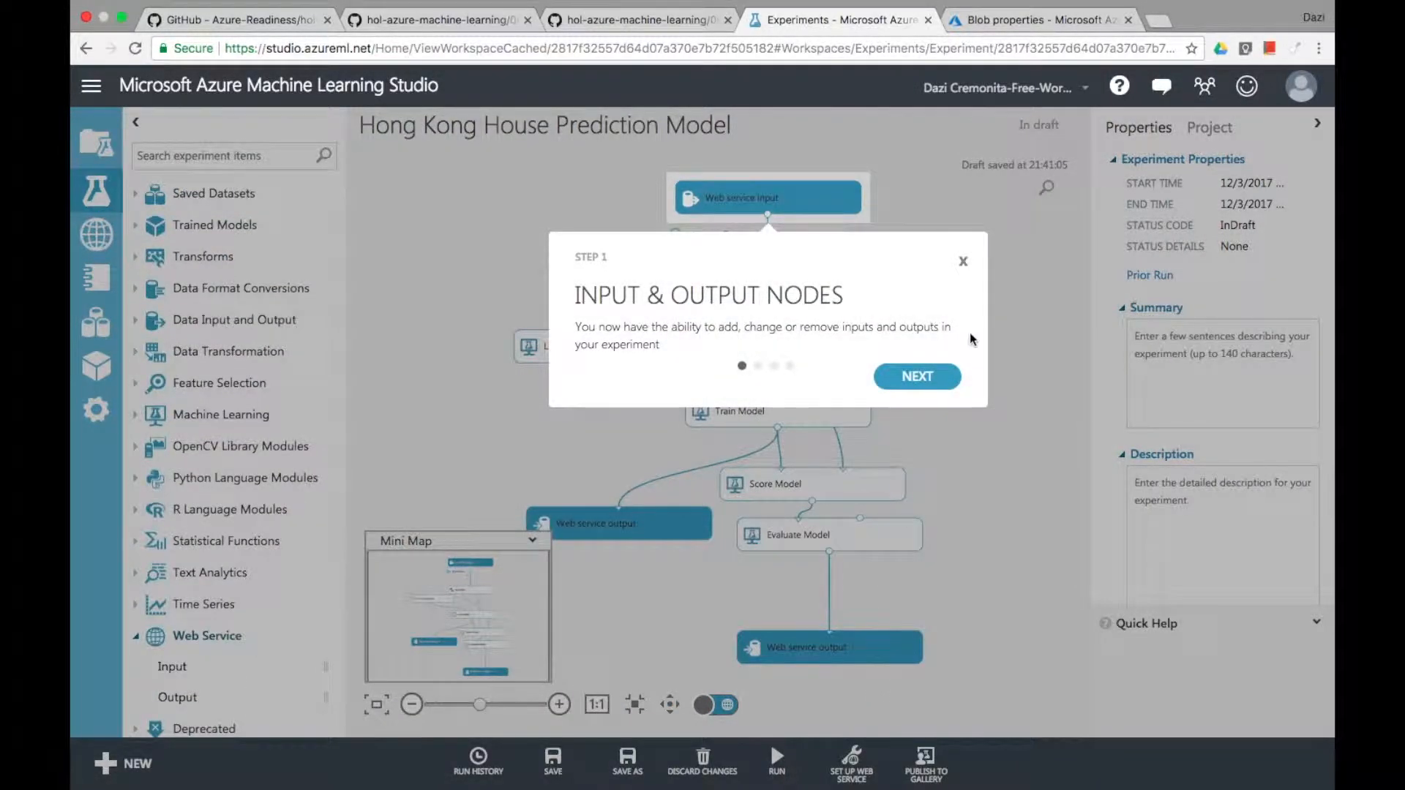
pyautogui.click(963, 261)
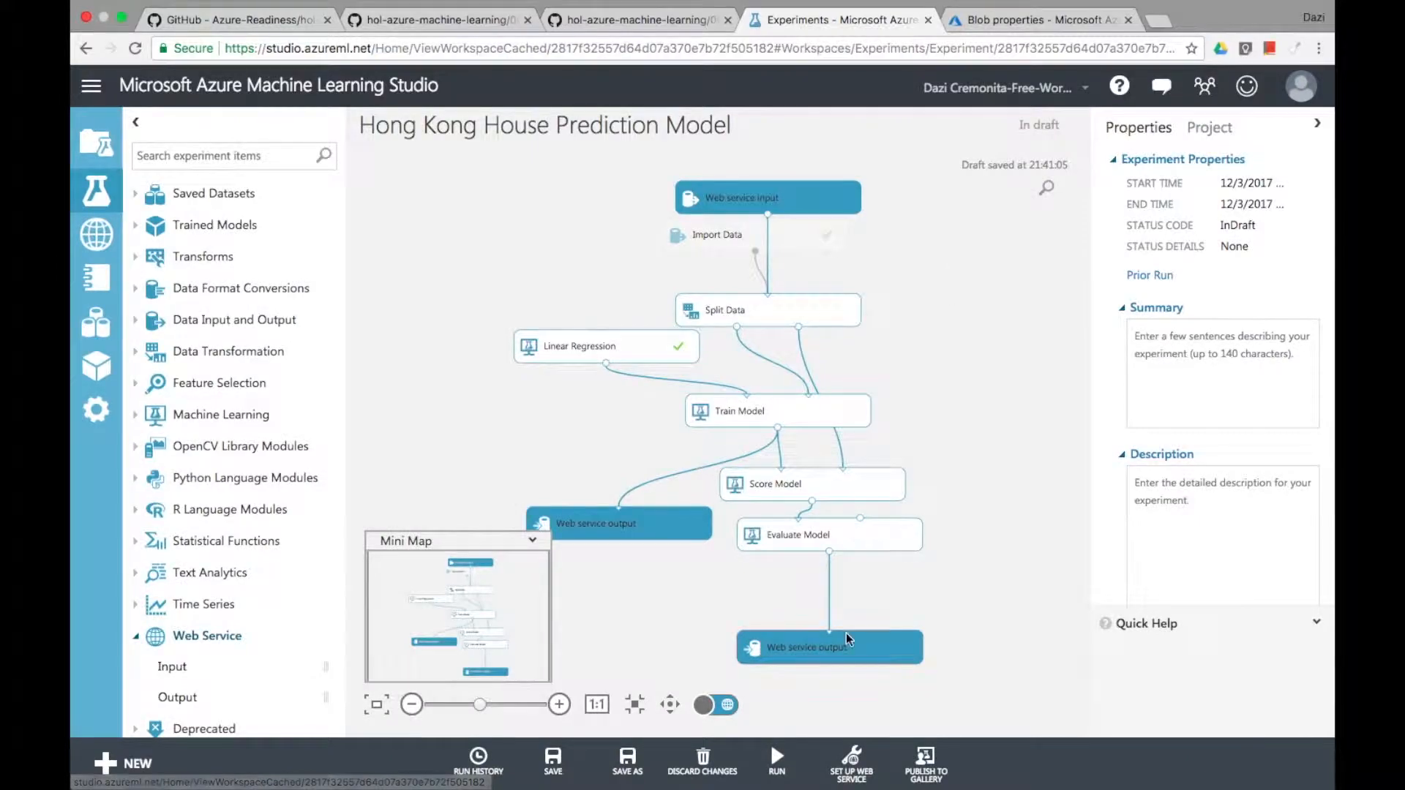
pyautogui.click(776, 764)
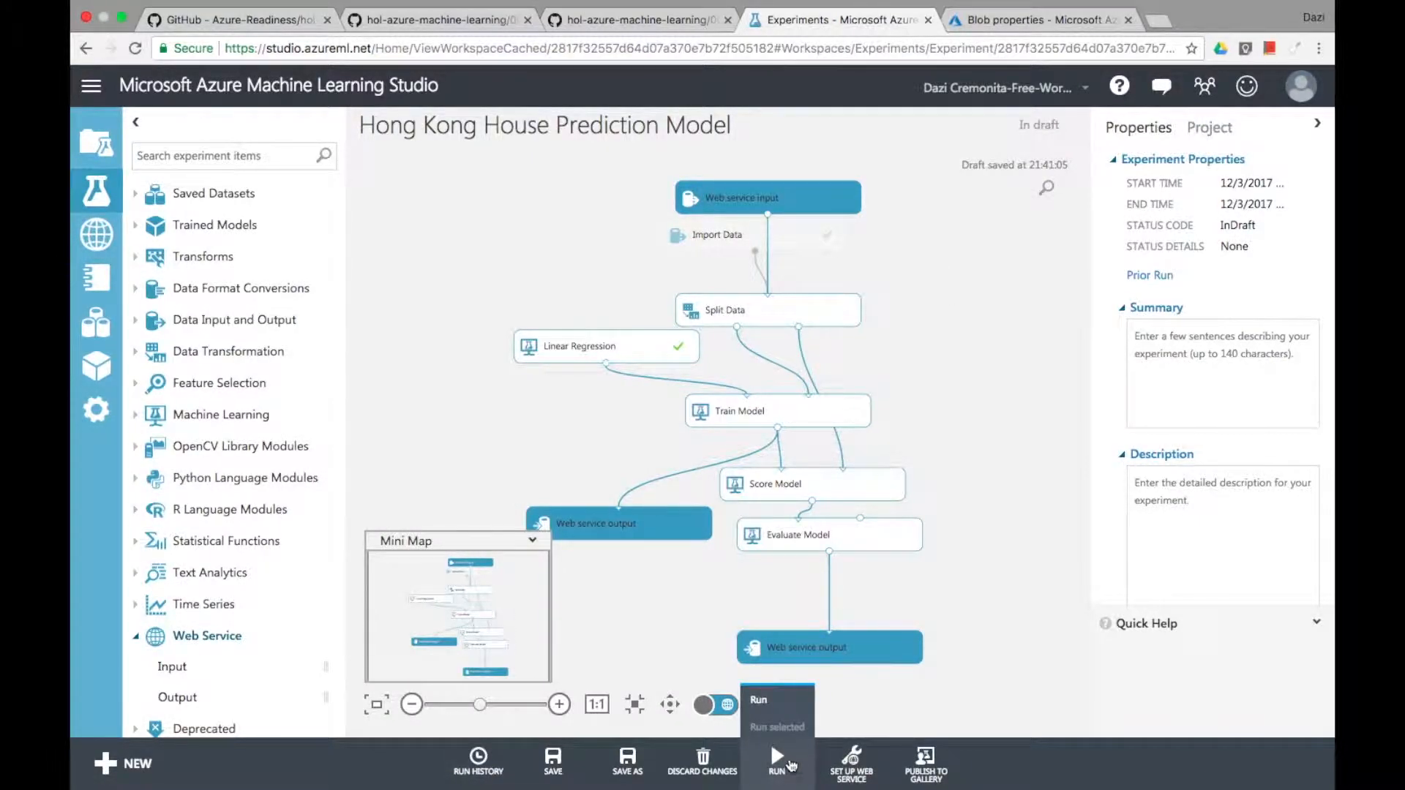
pyautogui.click(775, 763)
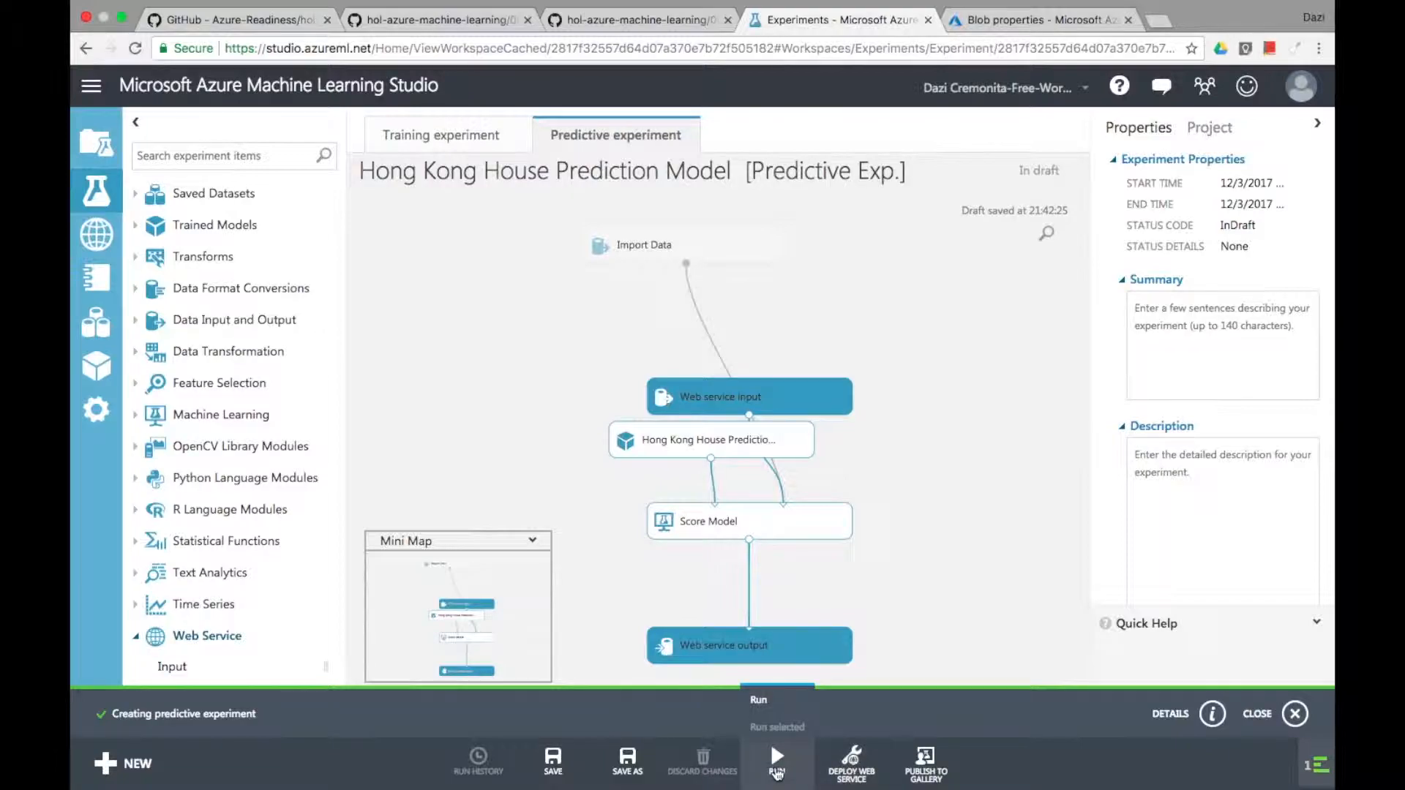
# Step: Run the predictive experiment and deploy it as a web service, reaching its dashboard with API key
pyautogui.click(776, 762)
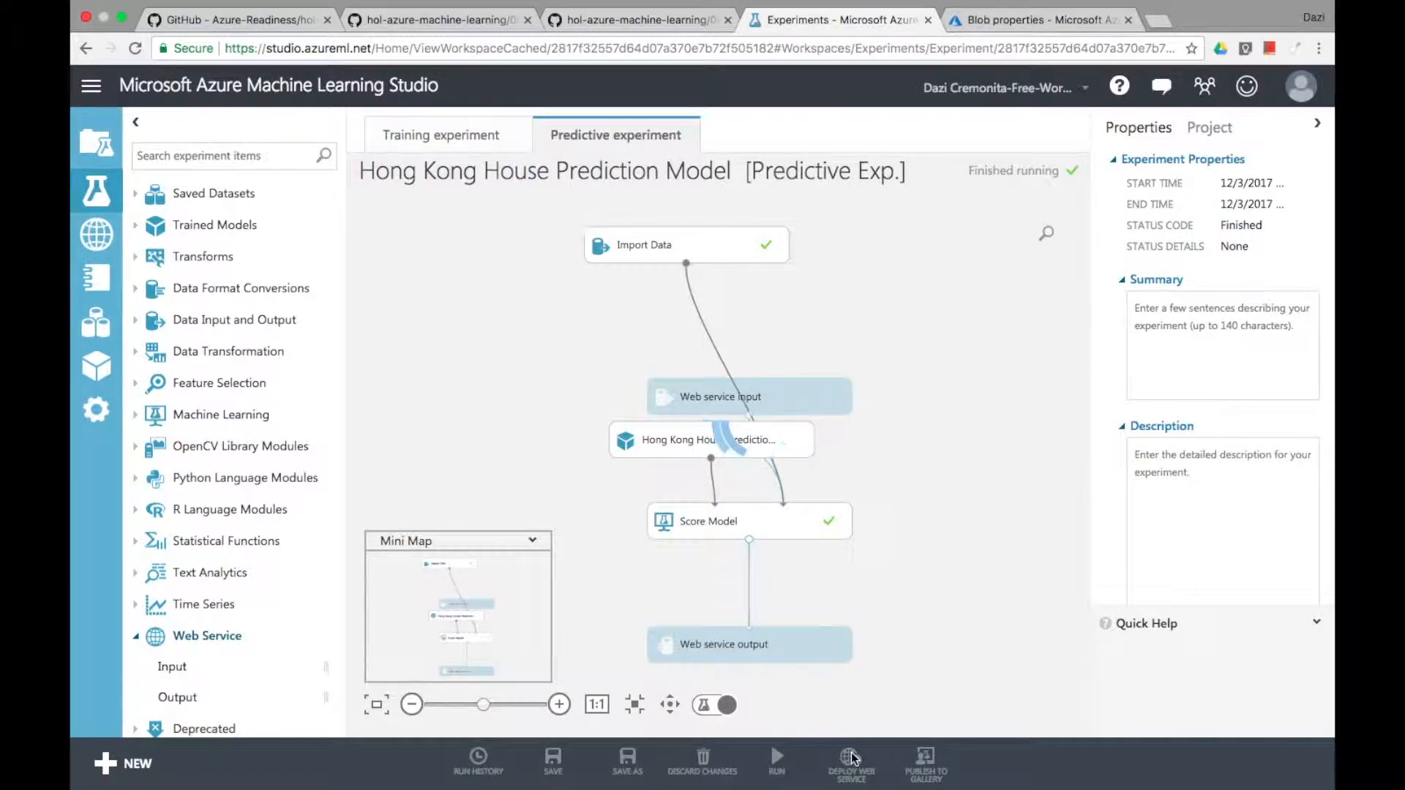
pyautogui.click(849, 761)
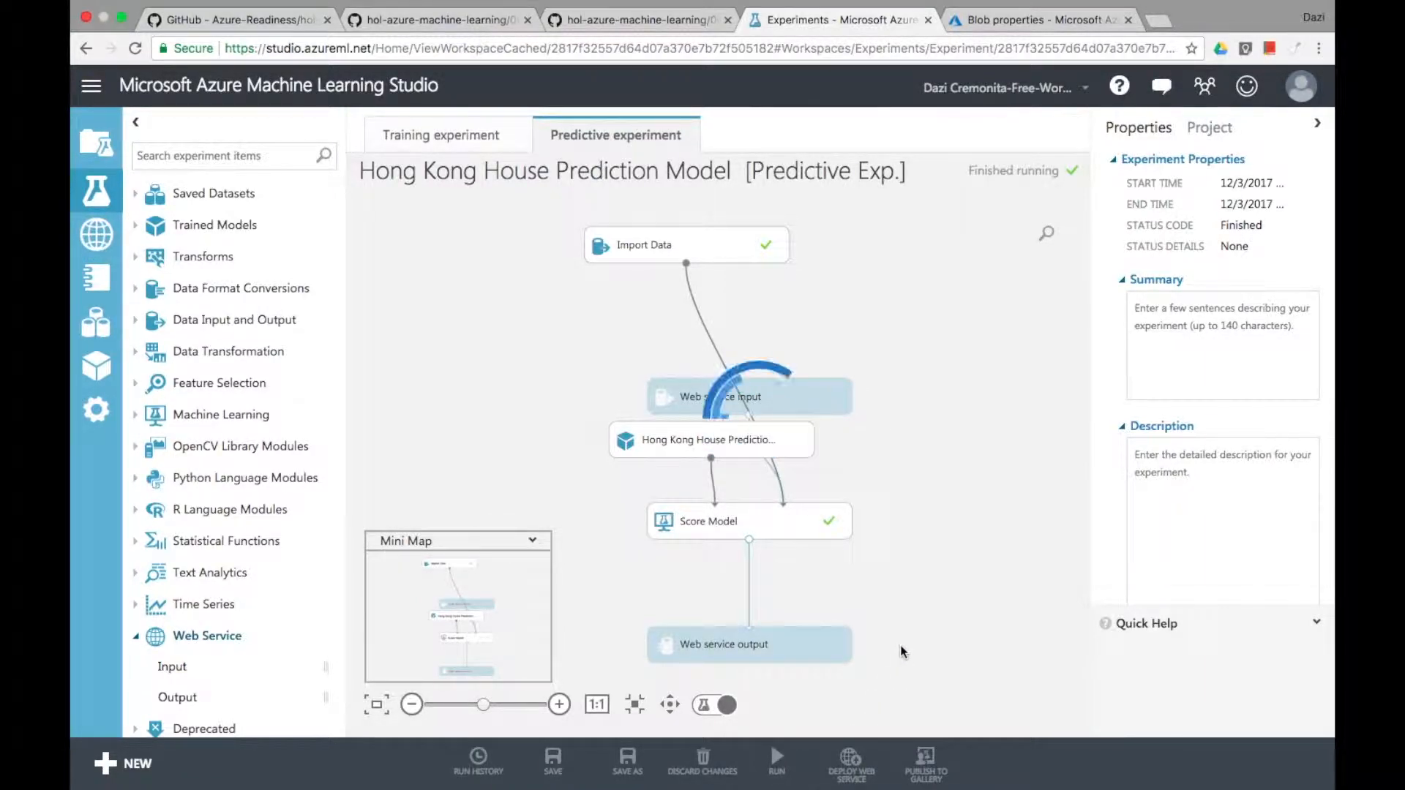
pyautogui.click(849, 762)
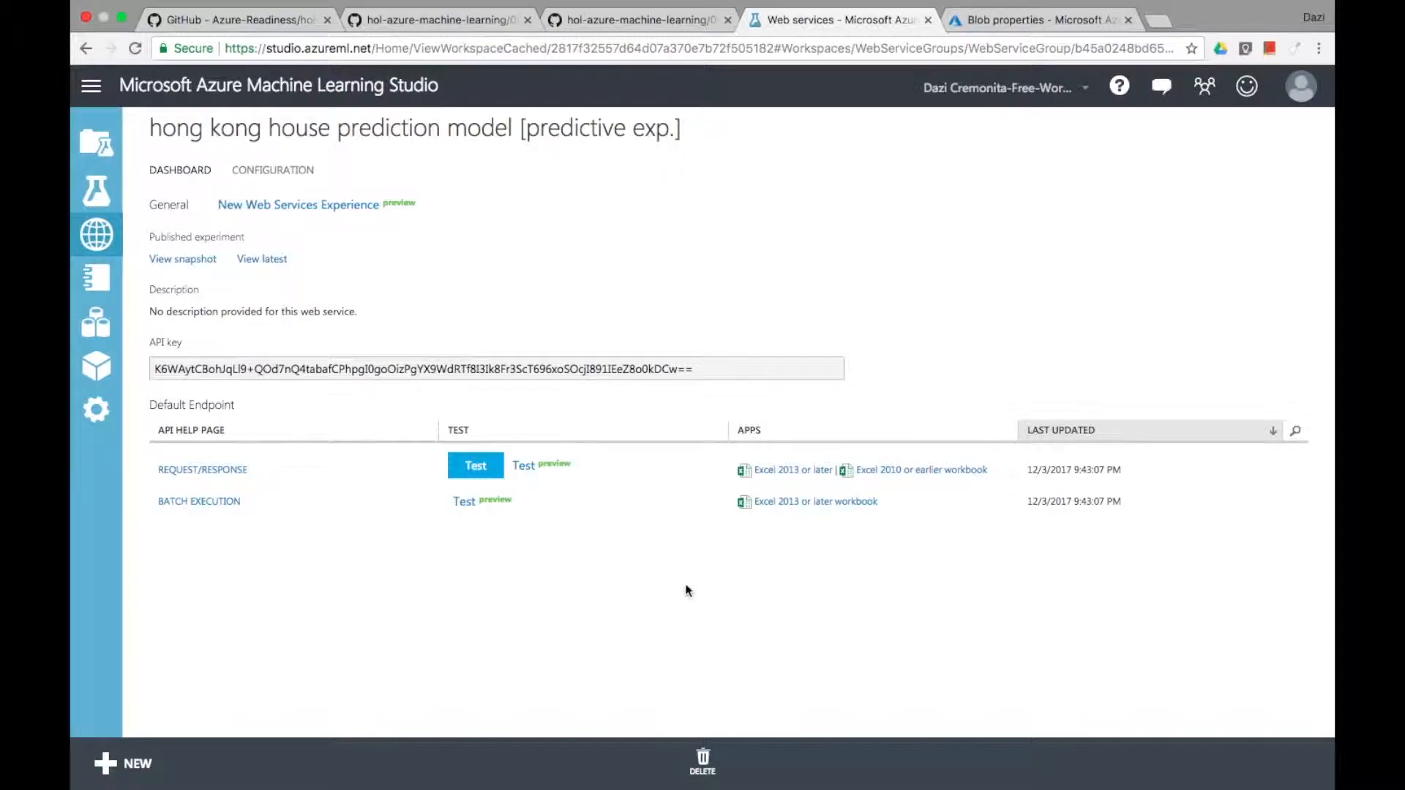
pyautogui.moveTo(557, 445)
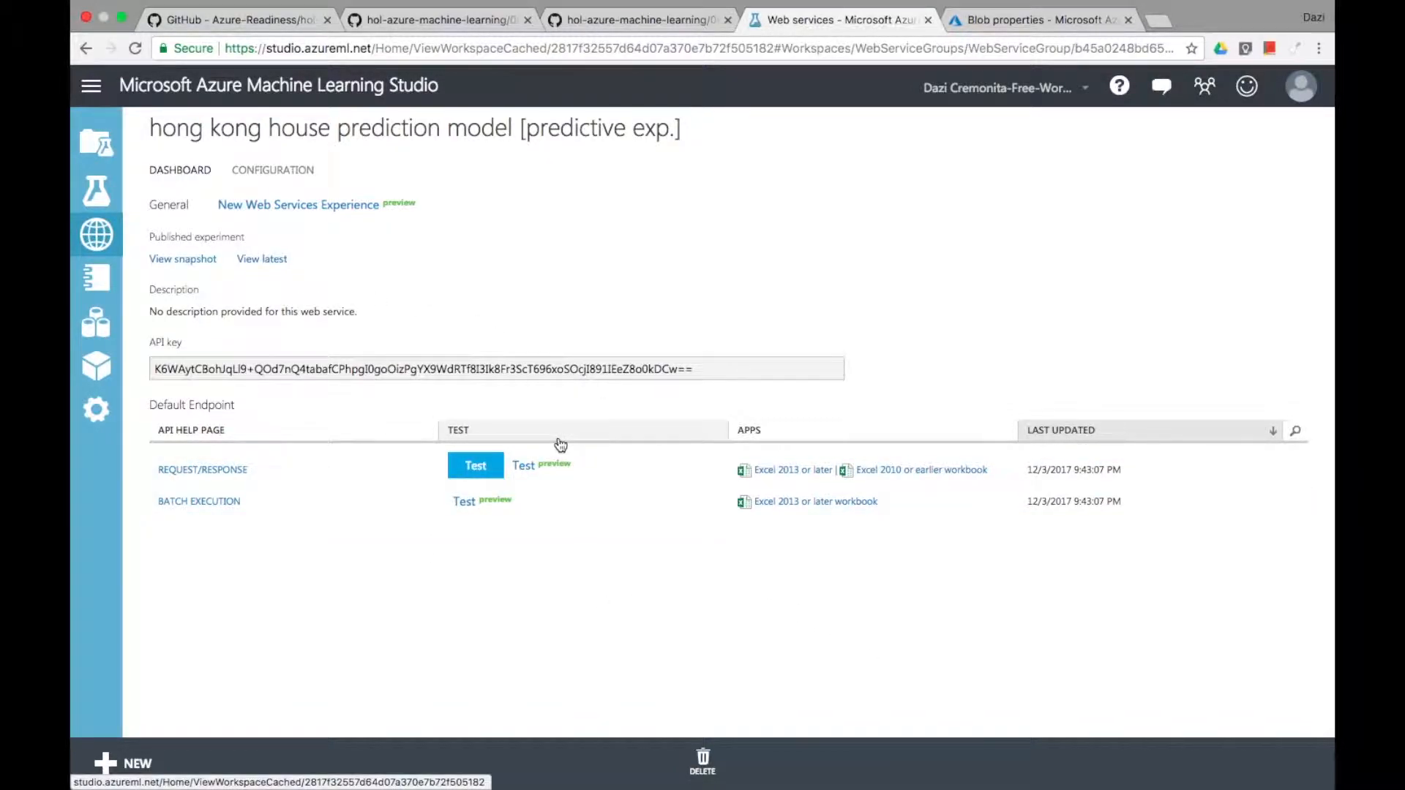
# Step: Test the request/response service with Year 2016, Wan Chai, Hong Kong, Price 400, Grade C, getting about 381
pyautogui.click(474, 466)
pyautogui.write('2')
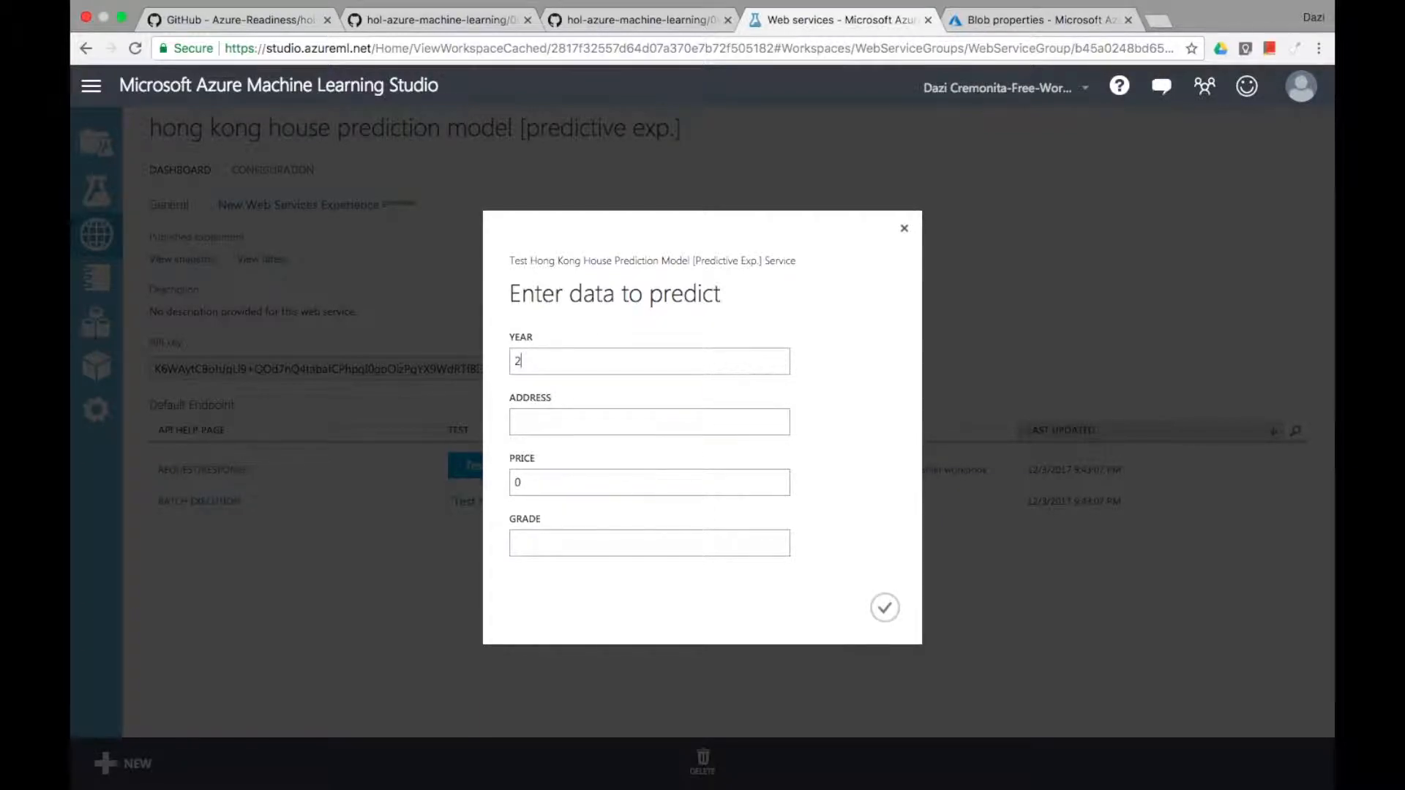
pyautogui.write('016')
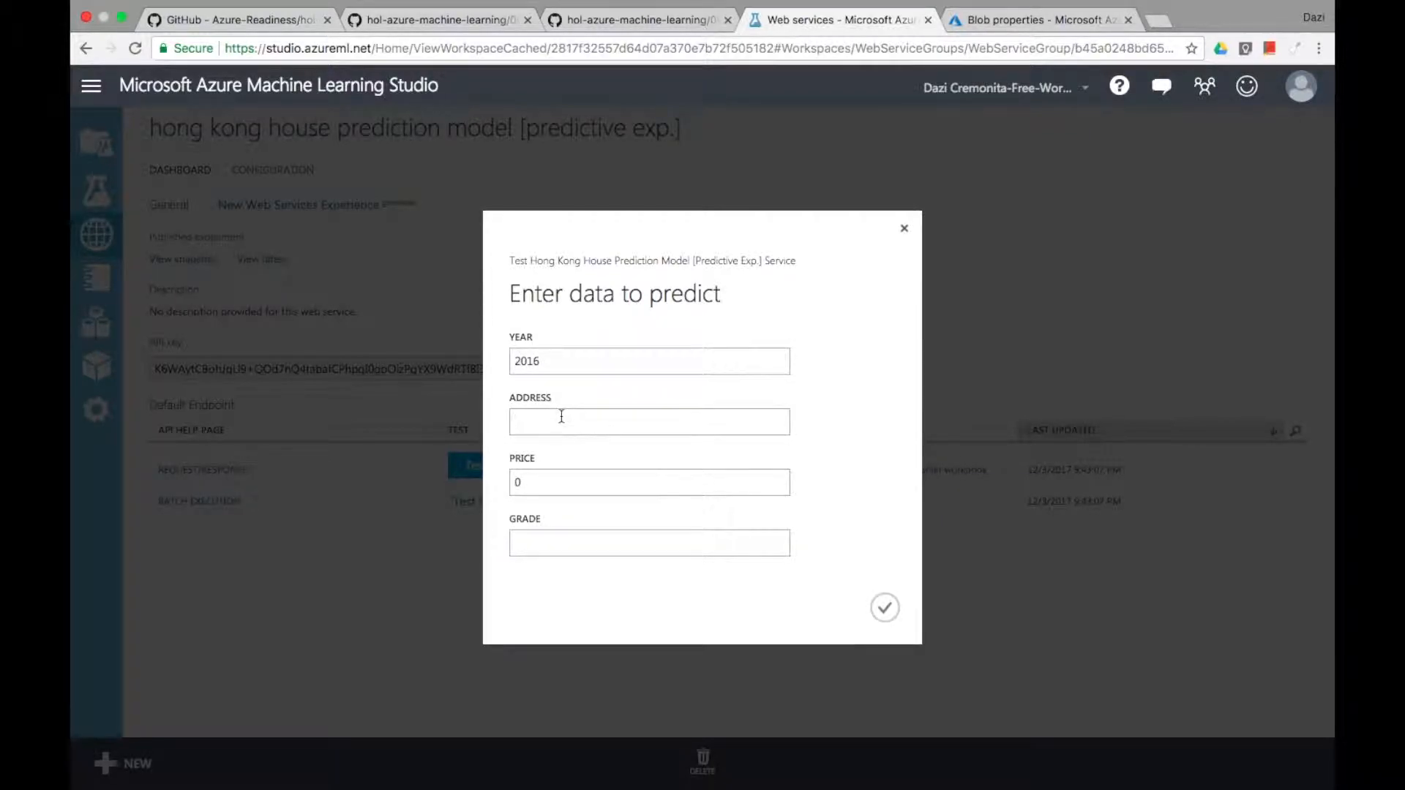
pyautogui.write('Wan Chai, Hong Kong')
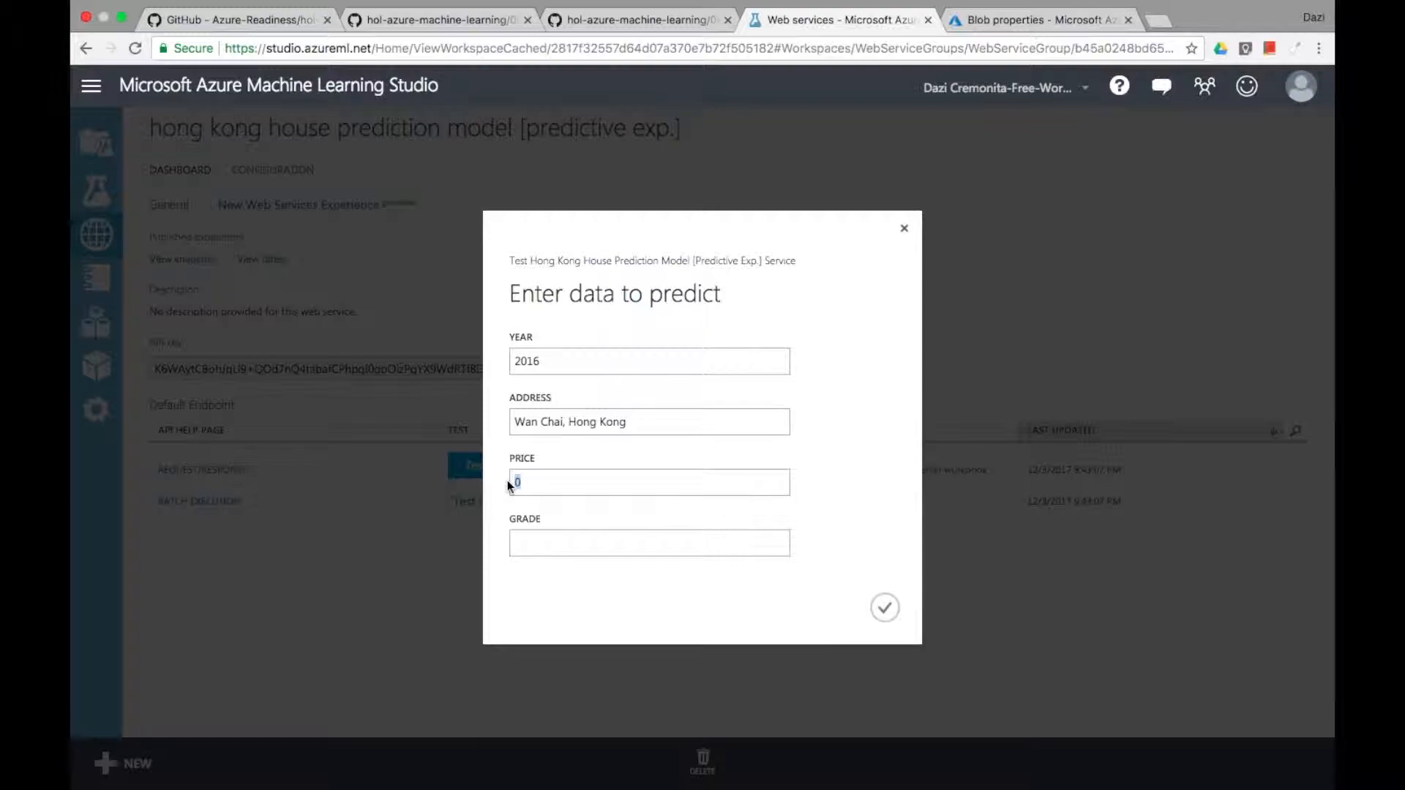
pyautogui.write('400')
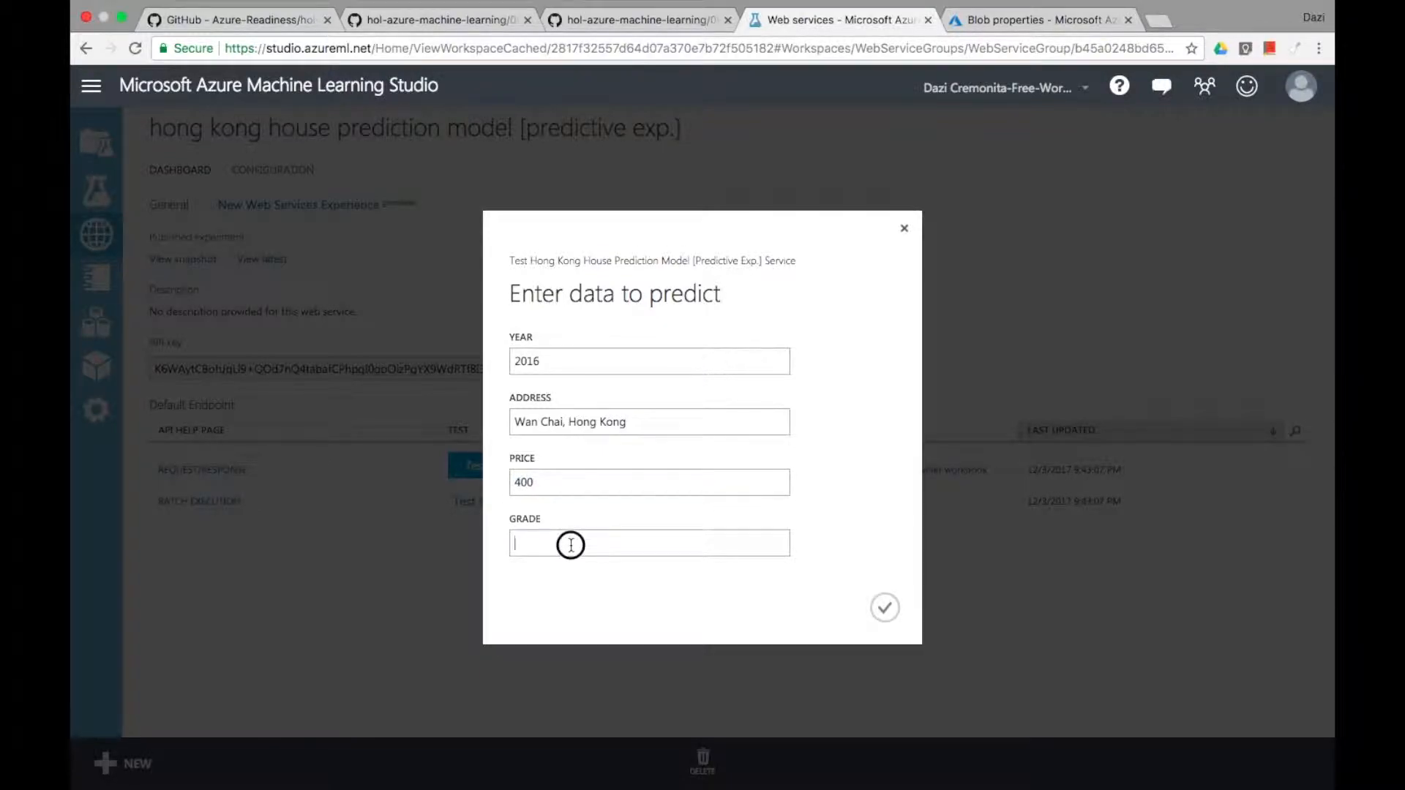
pyautogui.write('C')
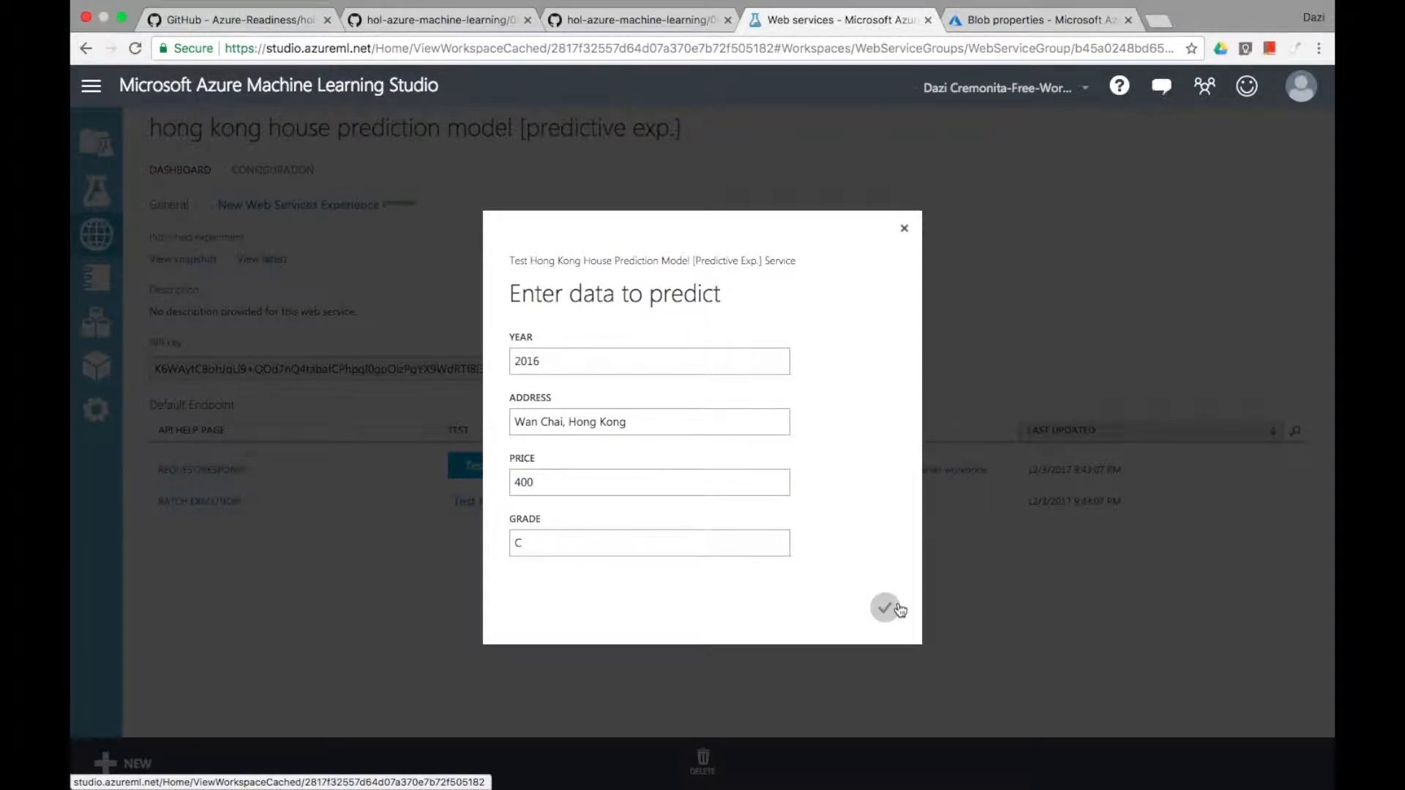
pyautogui.click(886, 607)
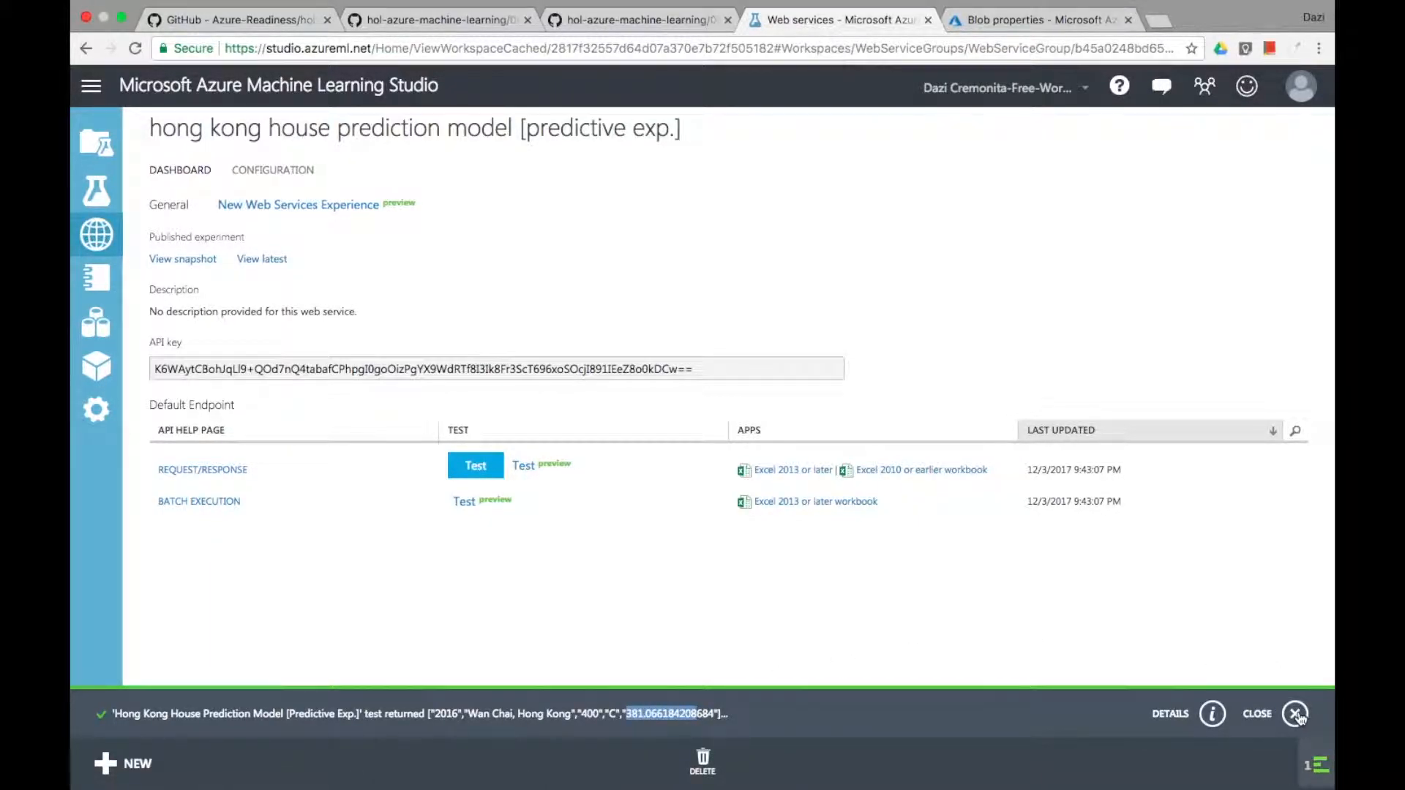
pyautogui.click(1295, 714)
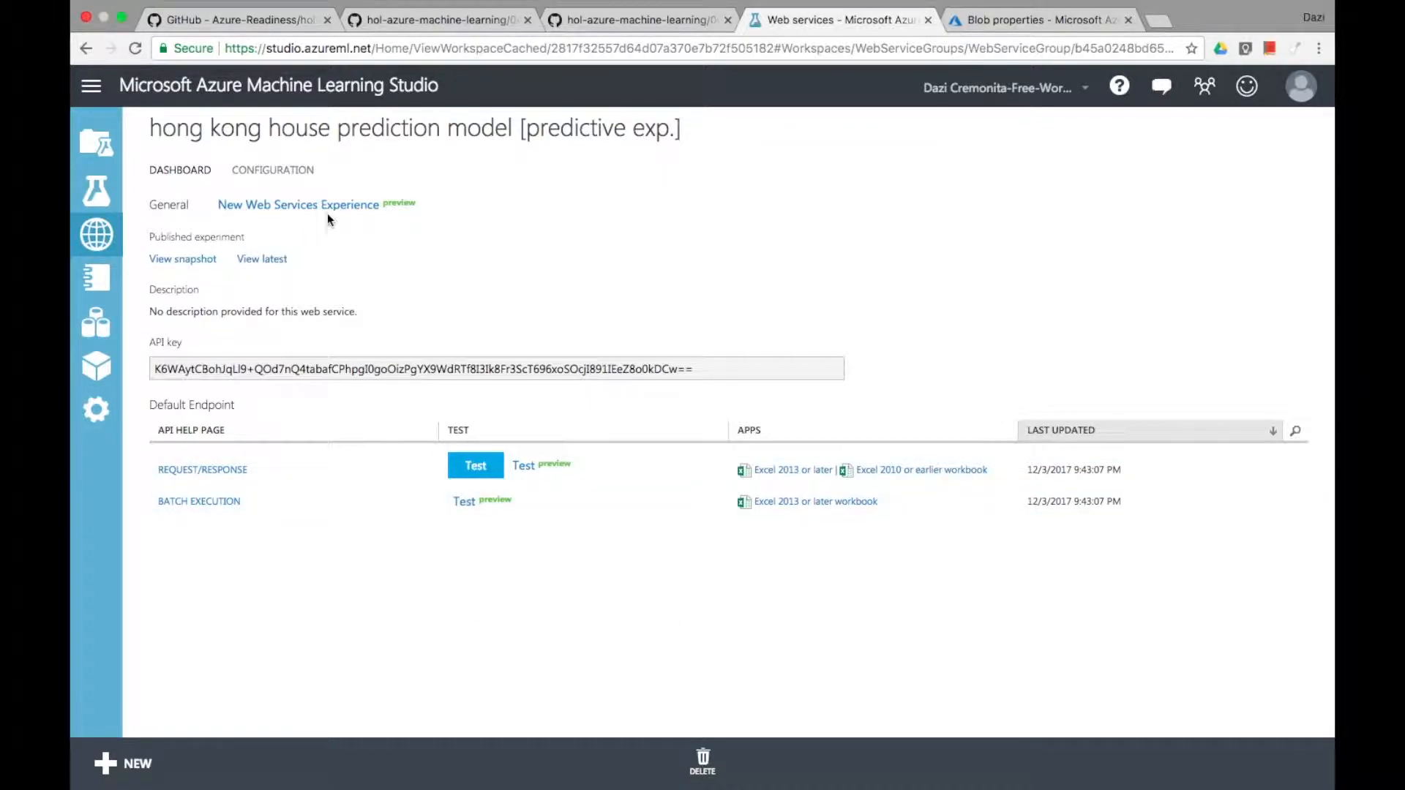
pyautogui.moveTo(298, 205)
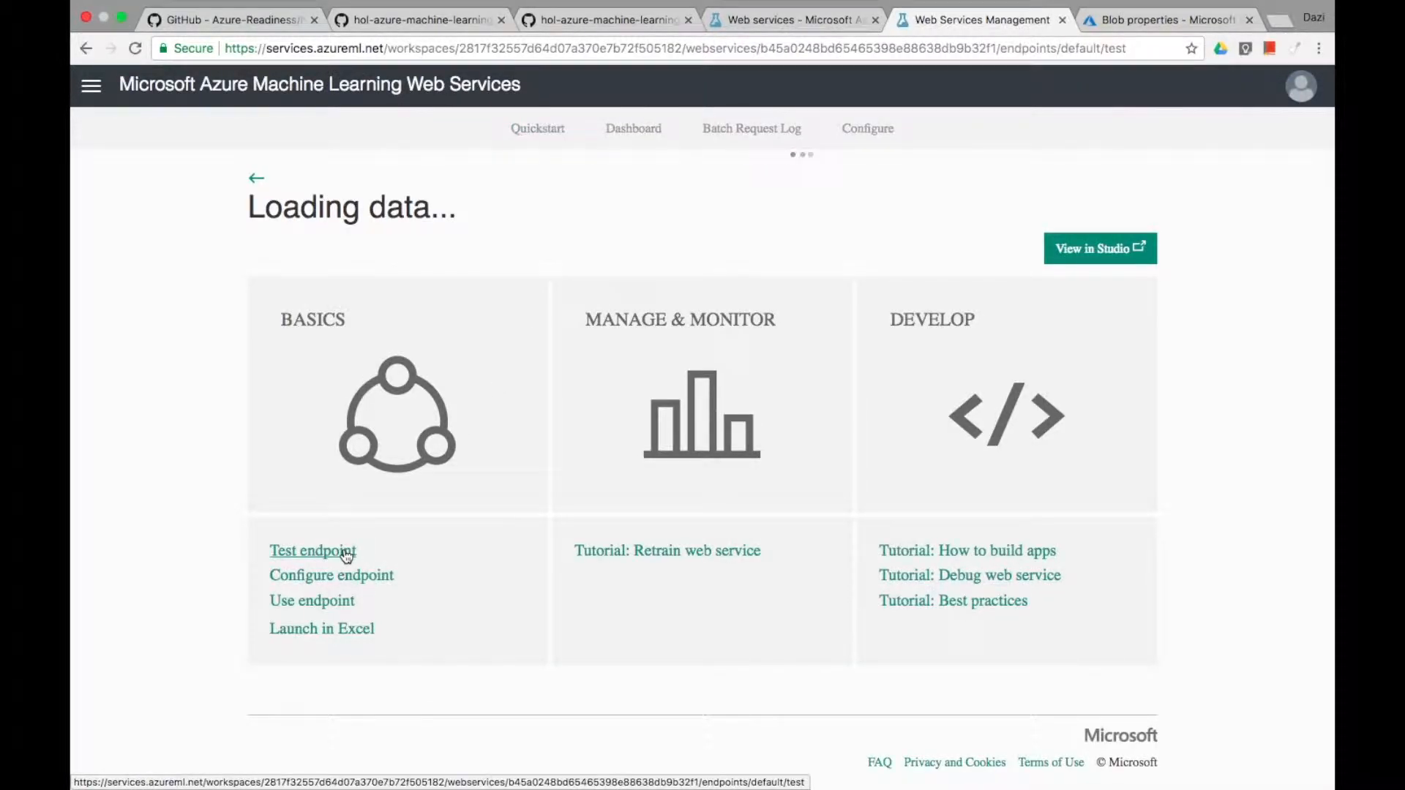
pyautogui.moveTo(183, 568)
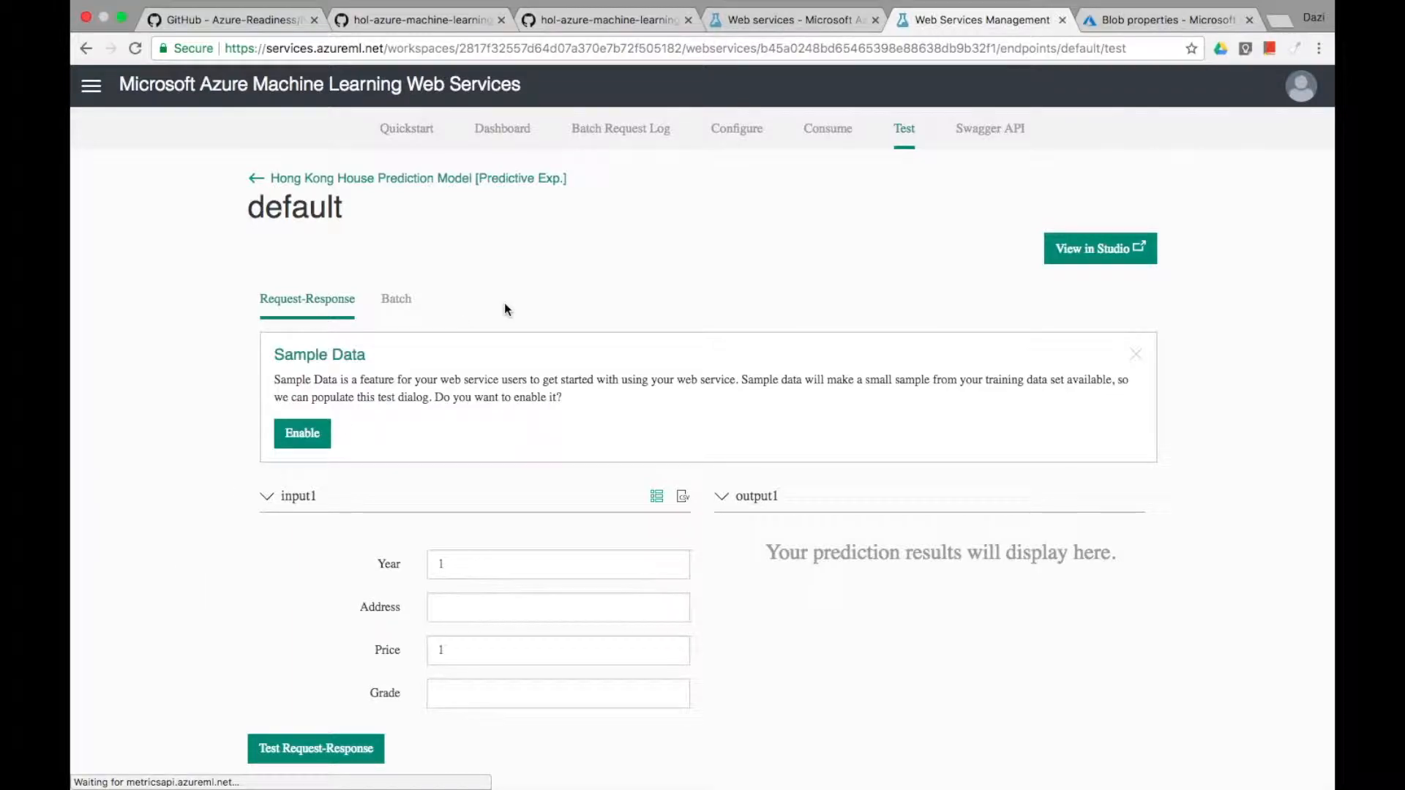
pyautogui.moveTo(826, 129)
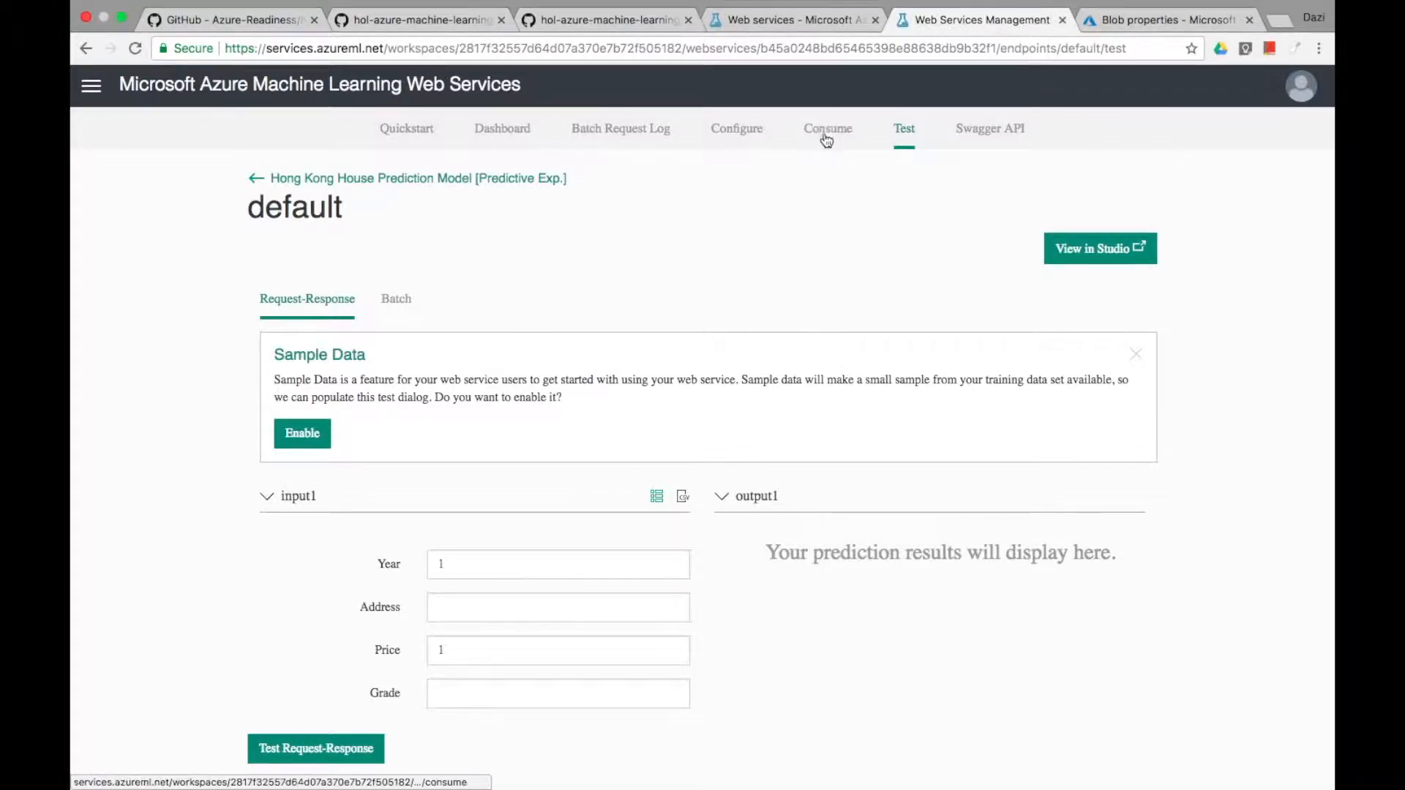
# Step: Review the default endpoint's Consume details and choose the Request-Response Web App Template
pyautogui.click(827, 129)
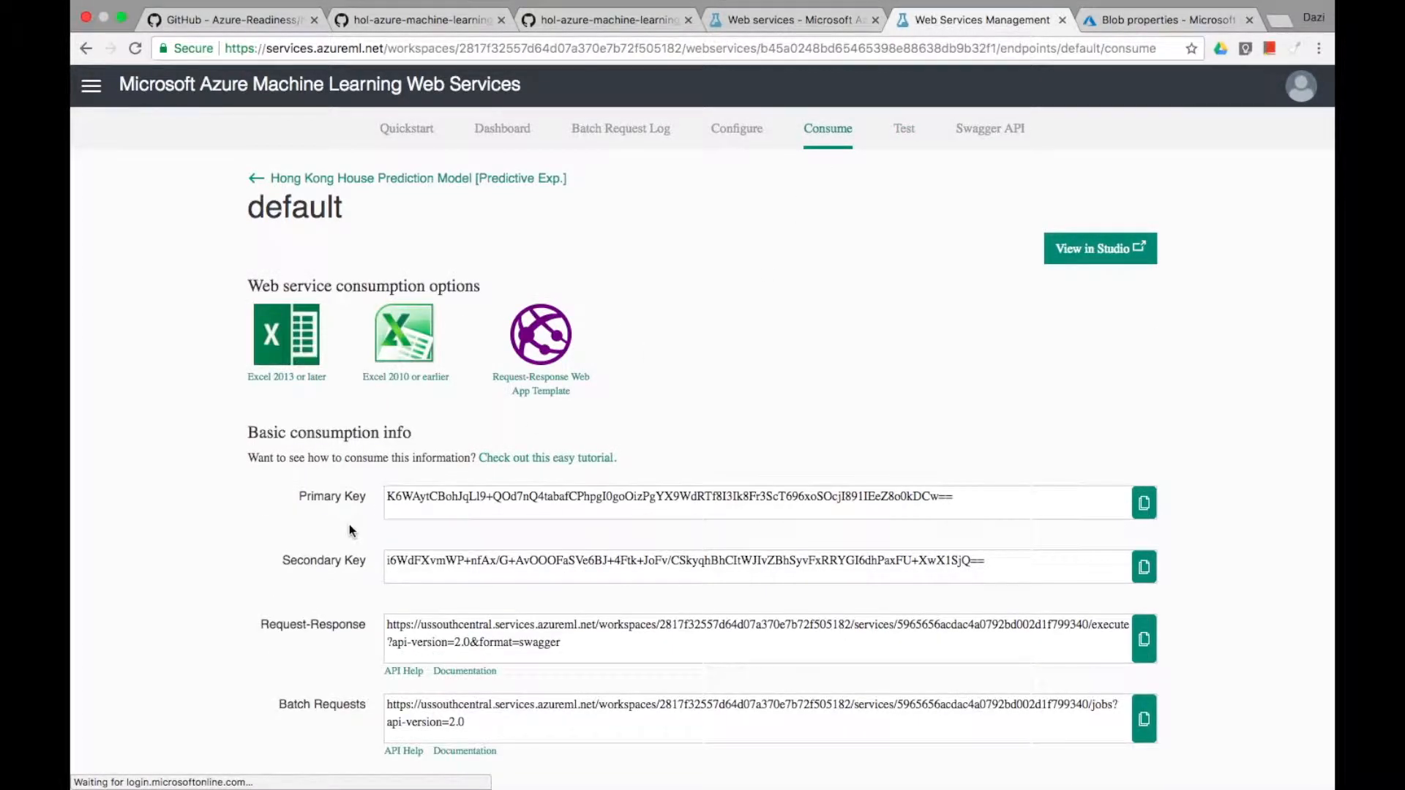
pyautogui.scroll(-3)
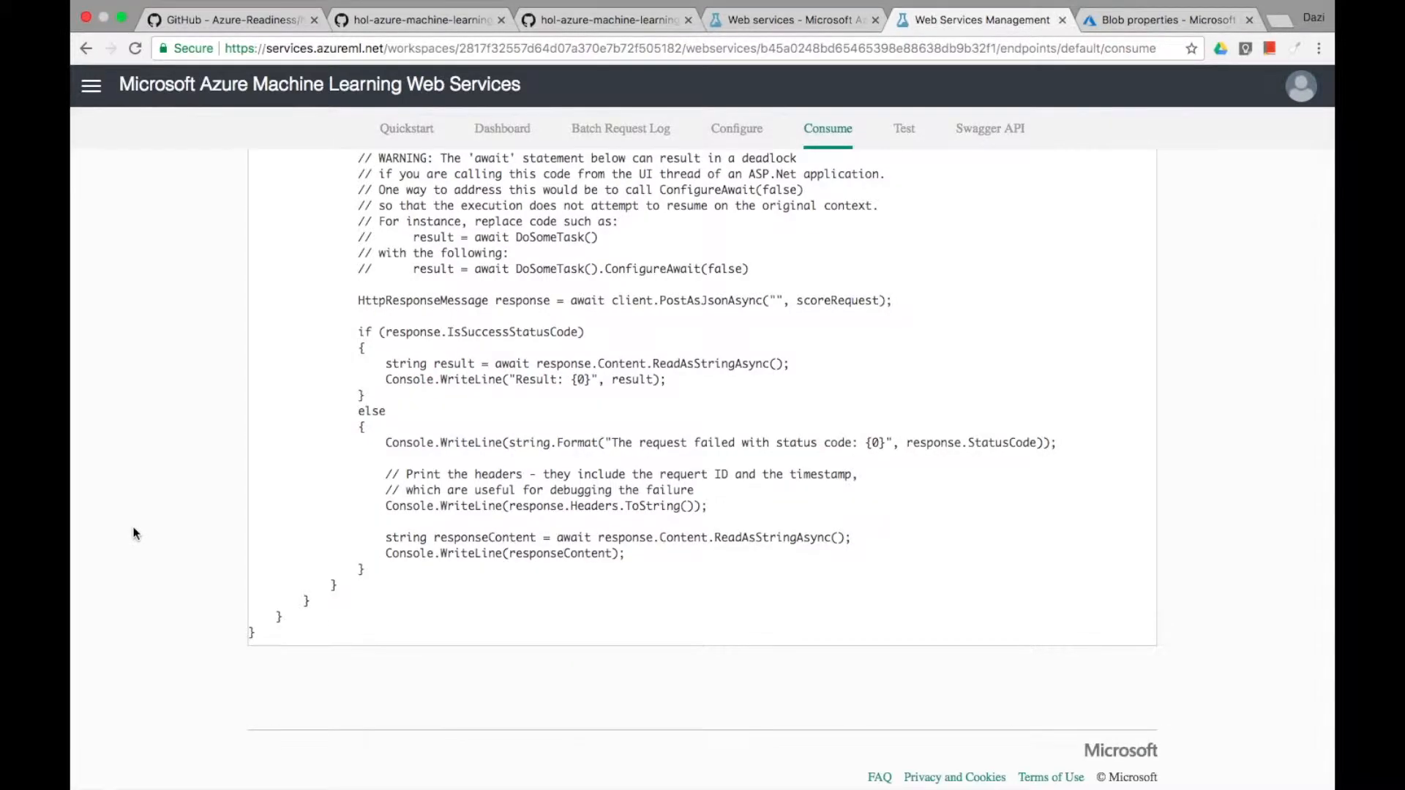
pyautogui.scroll(3)
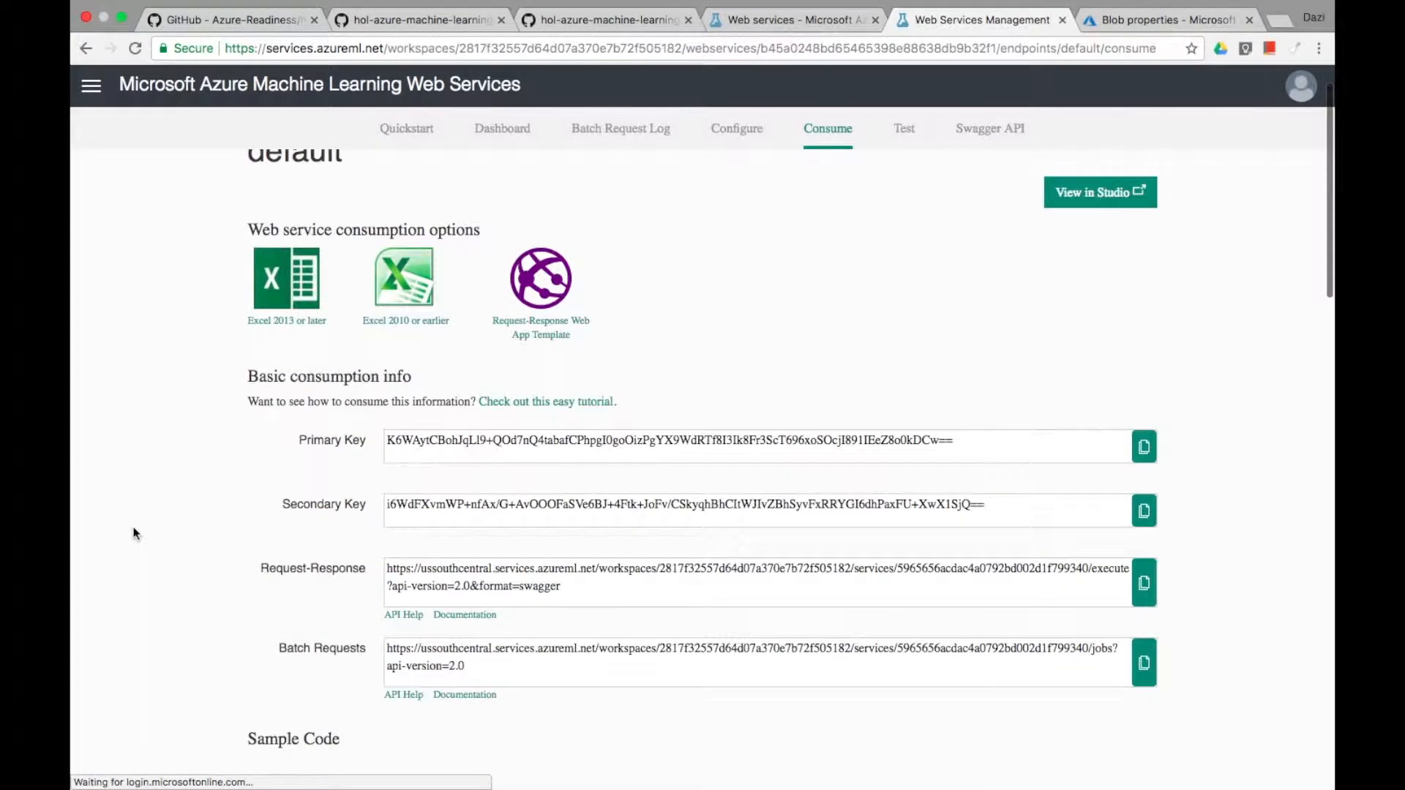
pyautogui.scroll(-3)
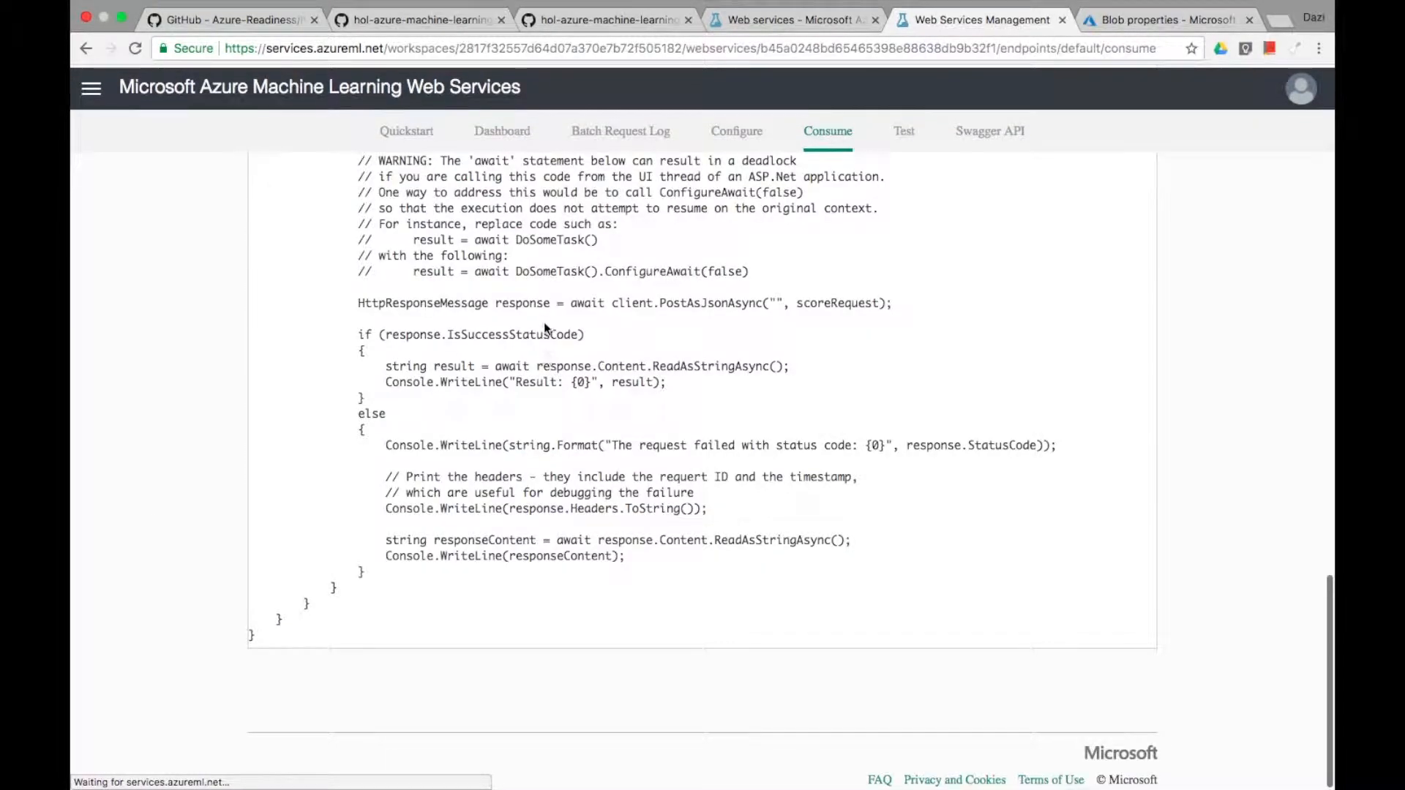
pyautogui.scroll(3)
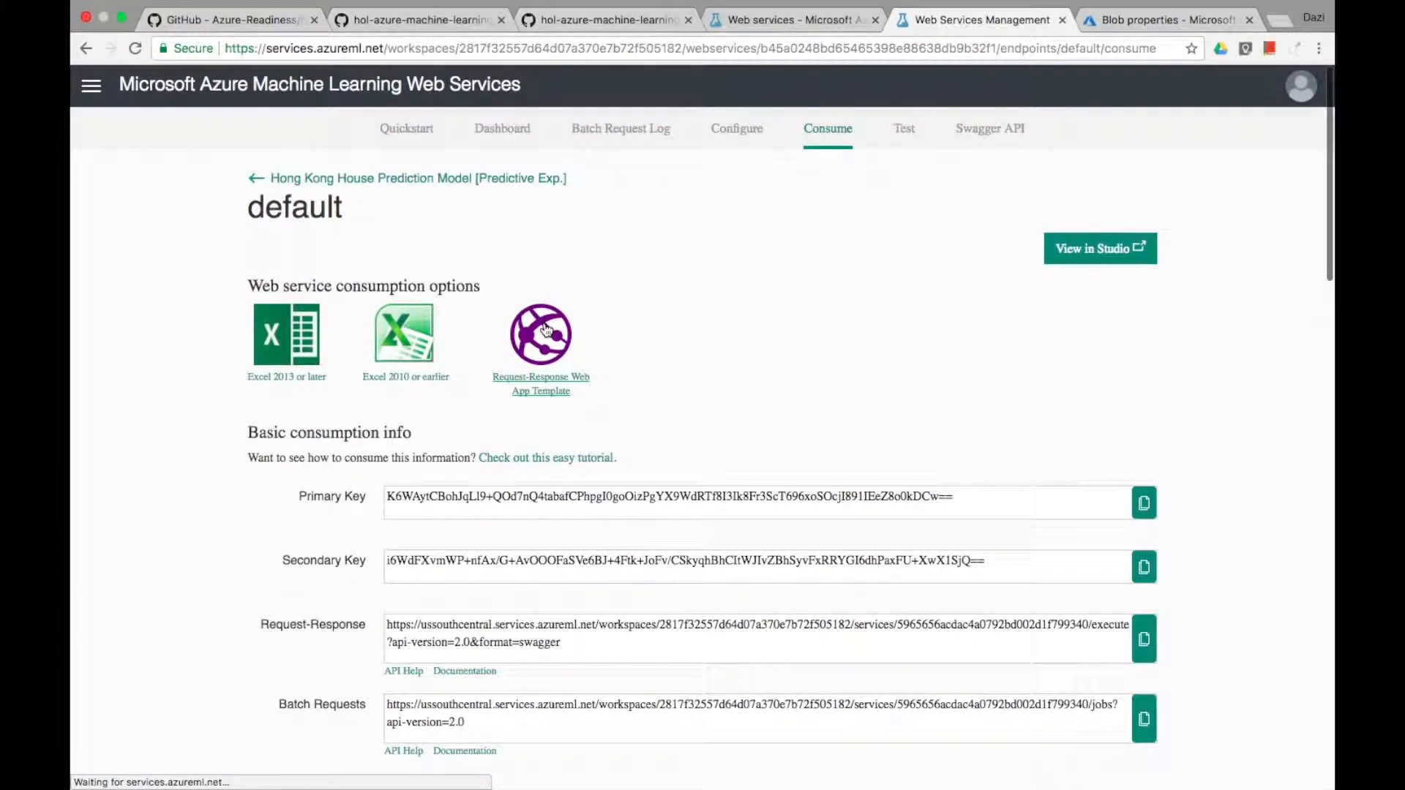
pyautogui.click(540, 336)
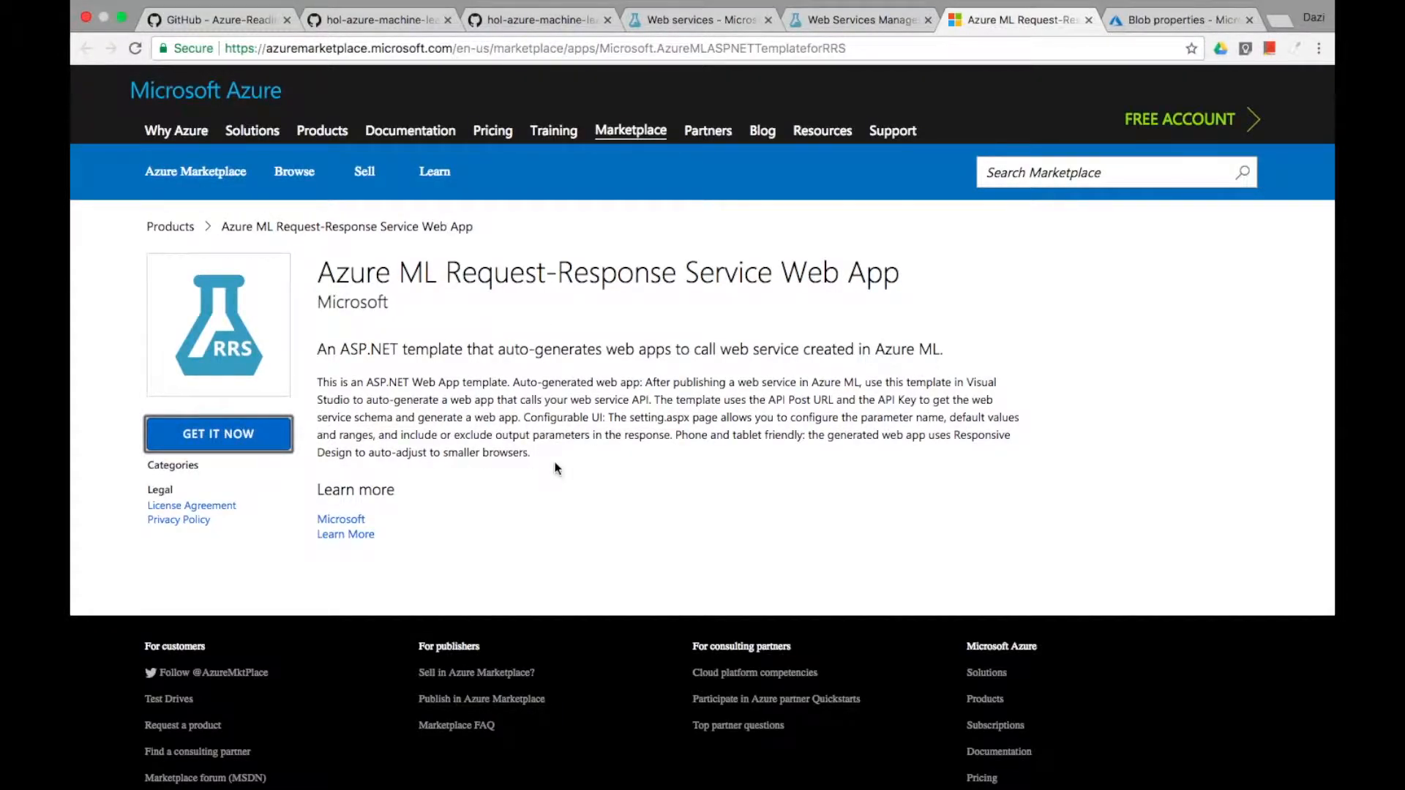
# Step: Get the Azure ML Request-Response Service Web App template and continue to create it in Azure
pyautogui.click(218, 435)
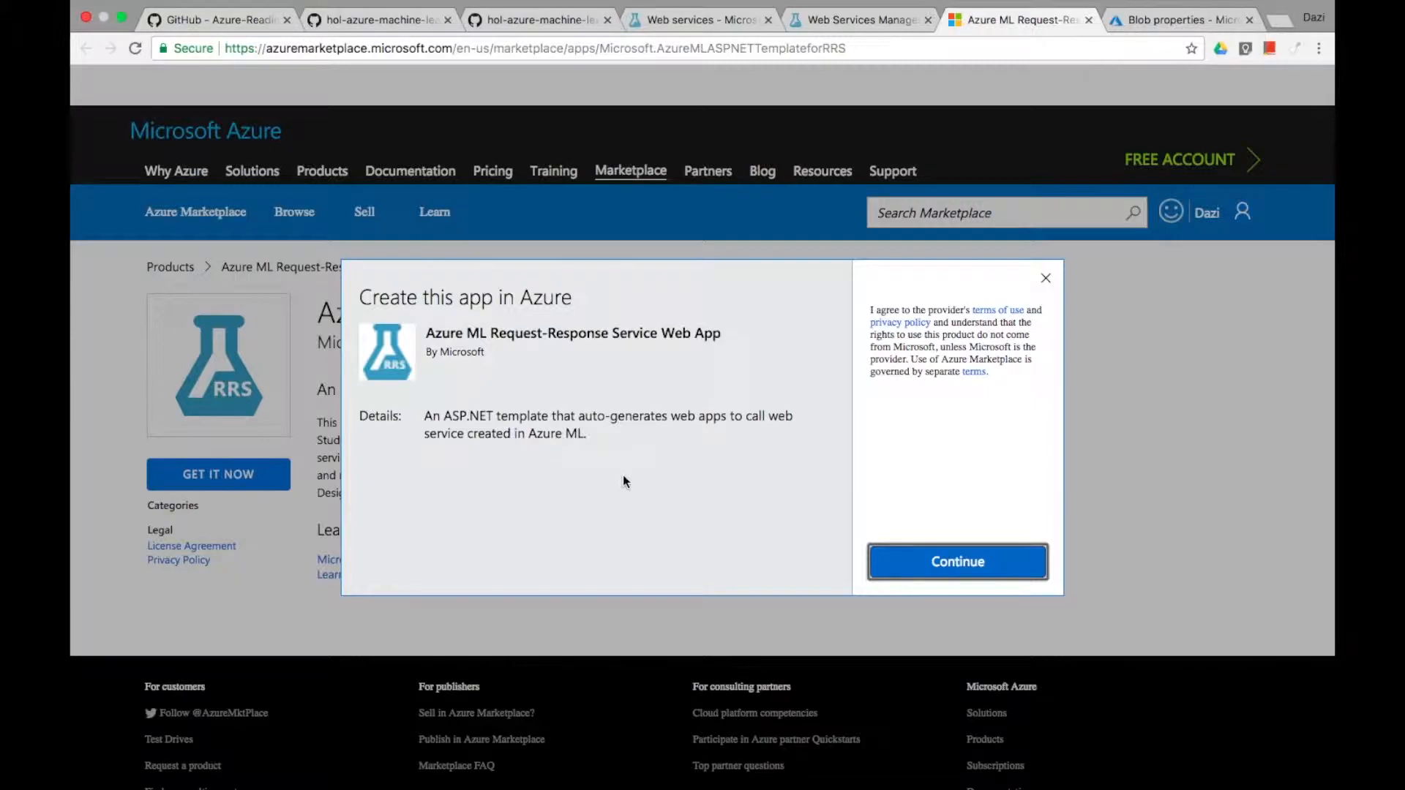
pyautogui.click(957, 562)
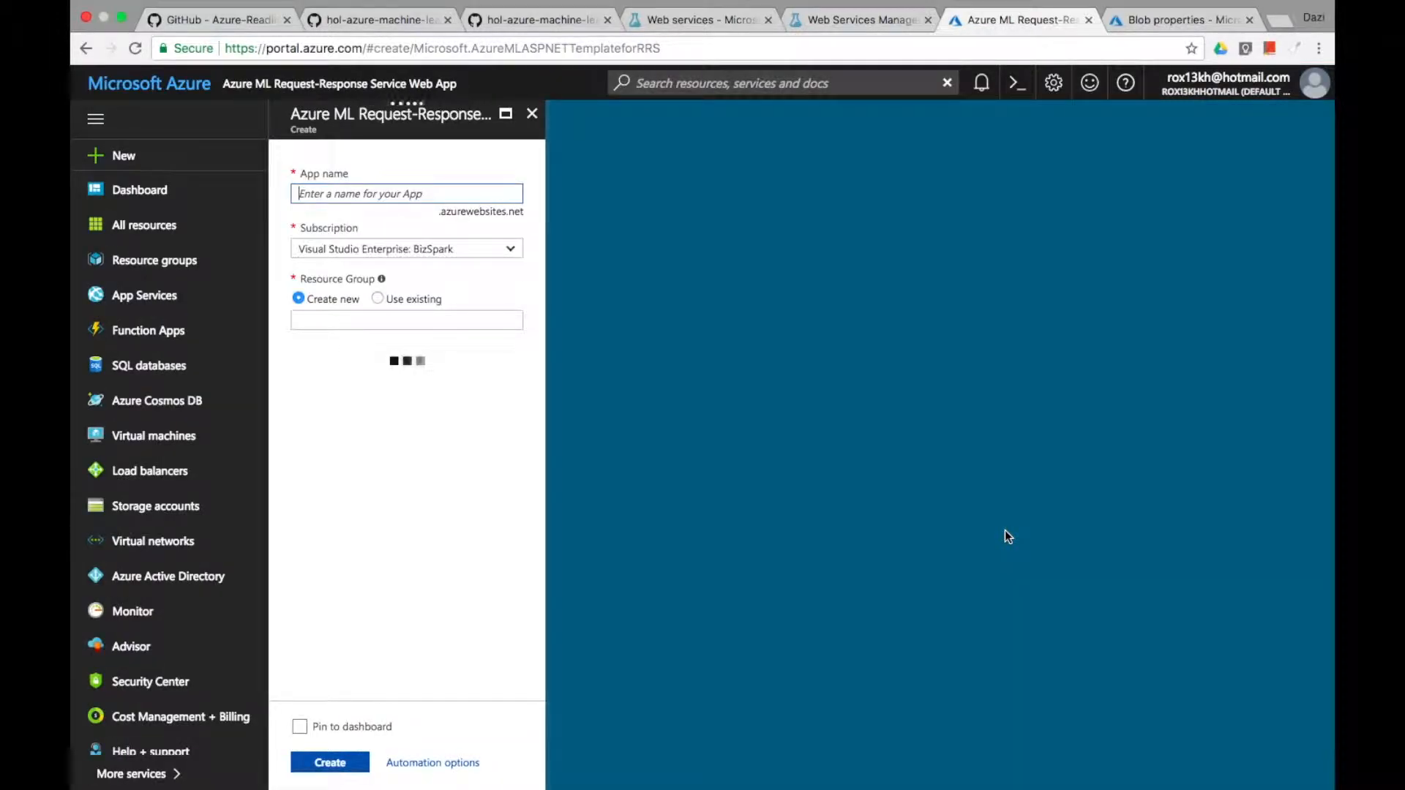
# Step: Create the web app hkpriceprediction with Application Insights On in Southeast Asia
pyautogui.write('hkpricepredic')
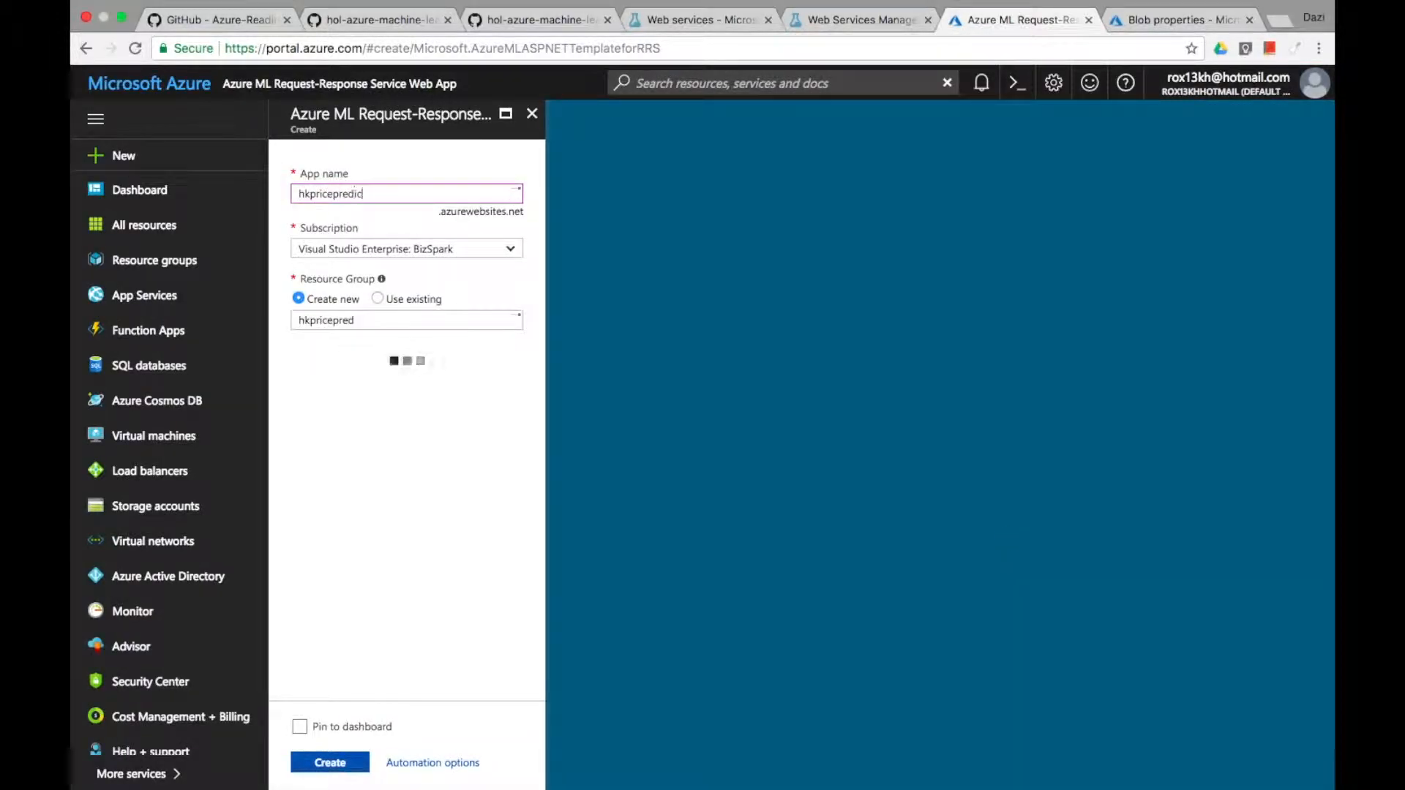
pyautogui.write('tion')
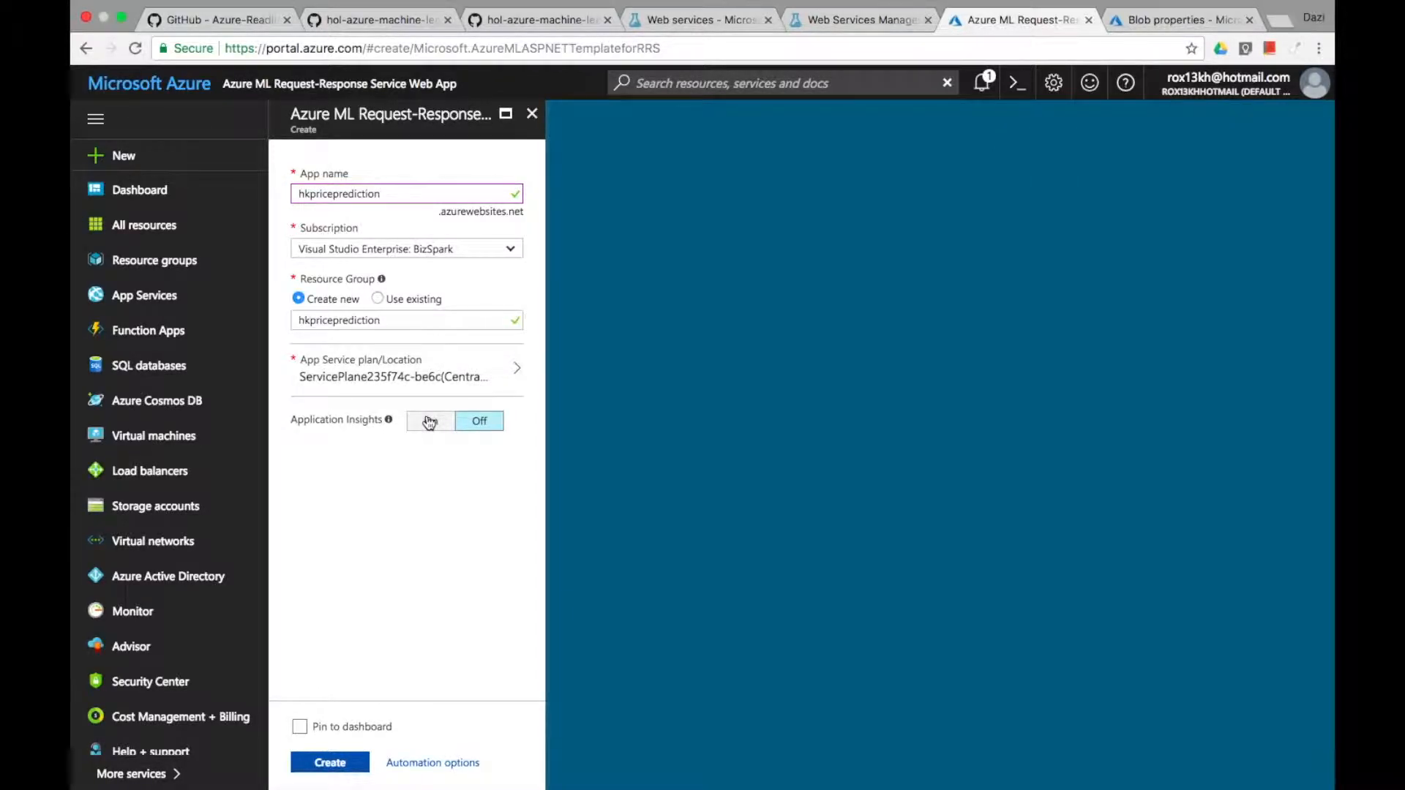
pyautogui.click(430, 420)
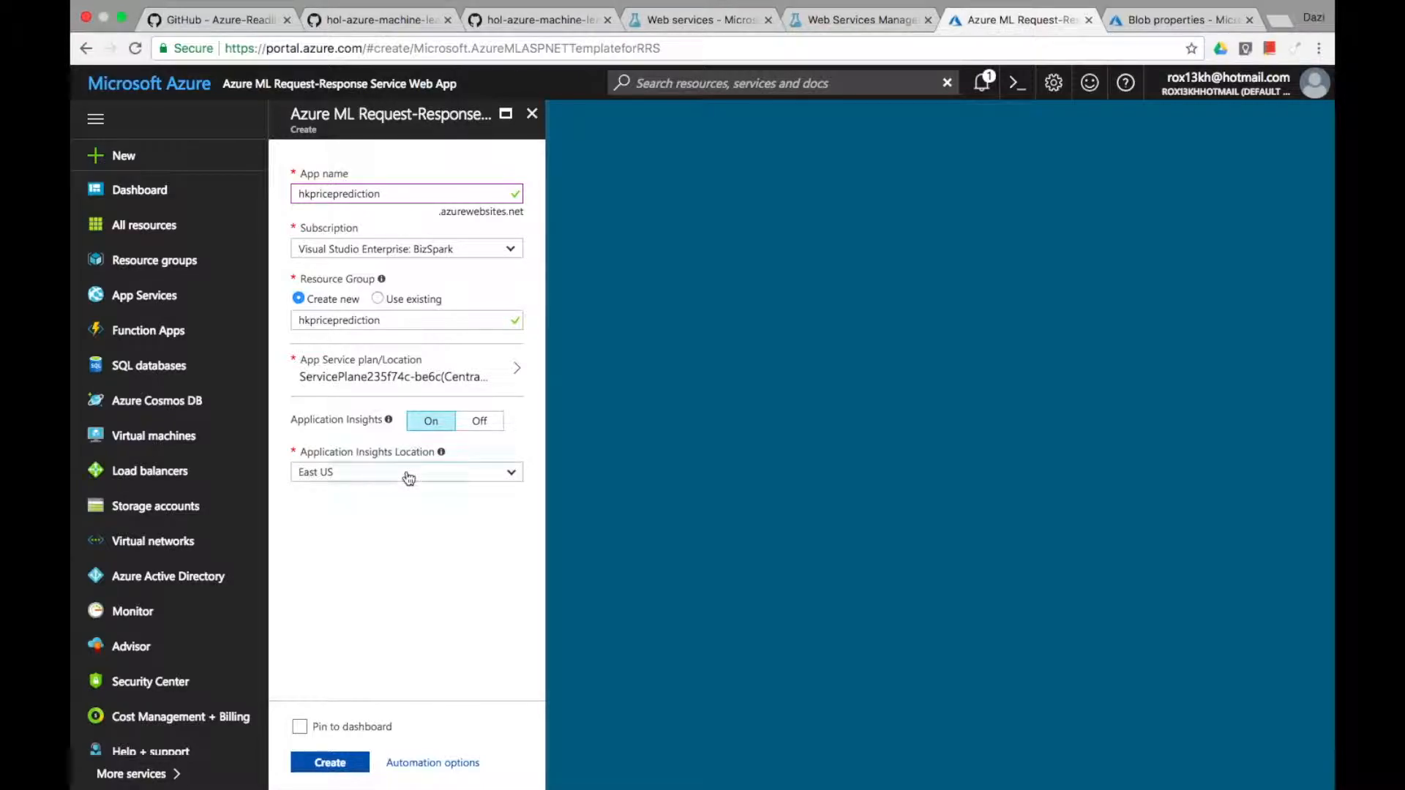
pyautogui.click(405, 473)
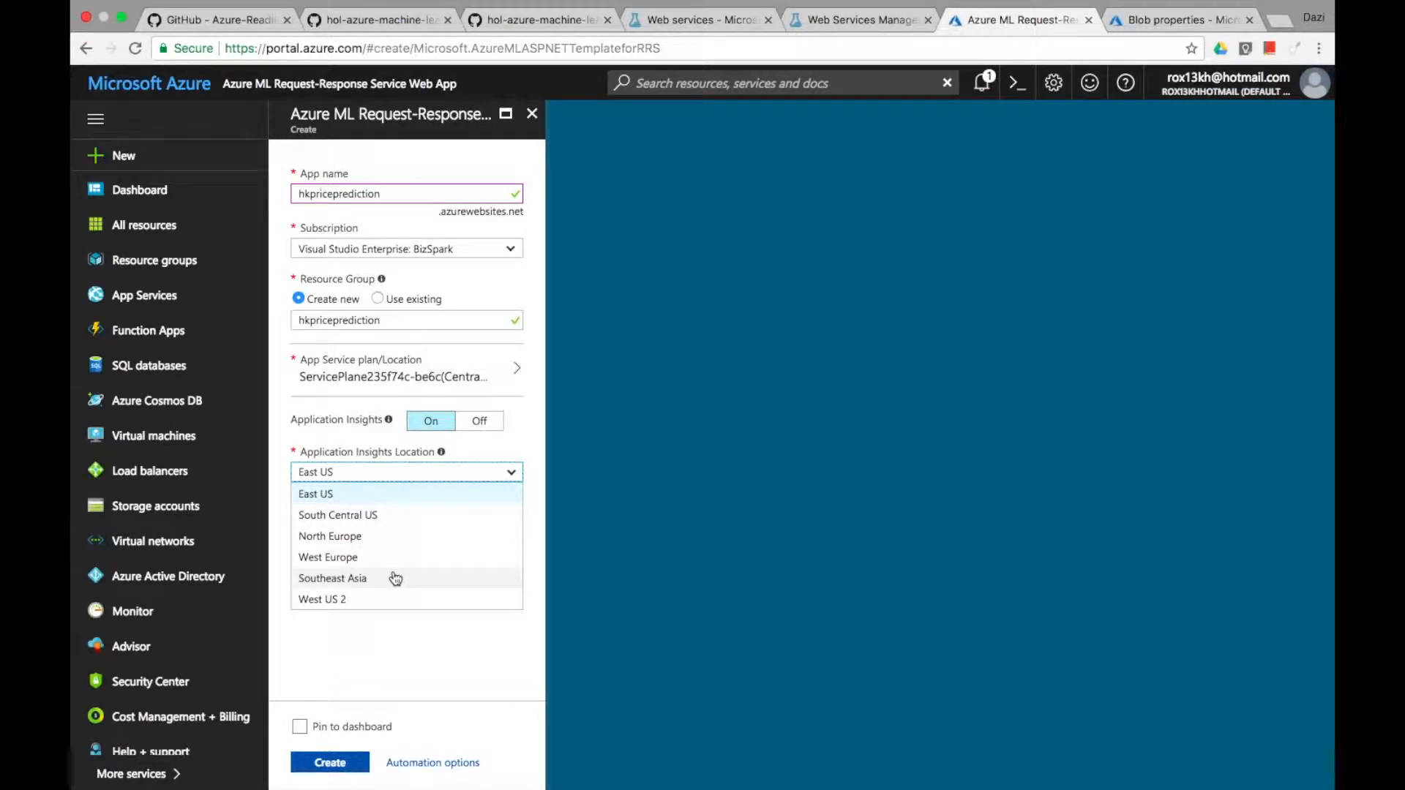
pyautogui.click(332, 578)
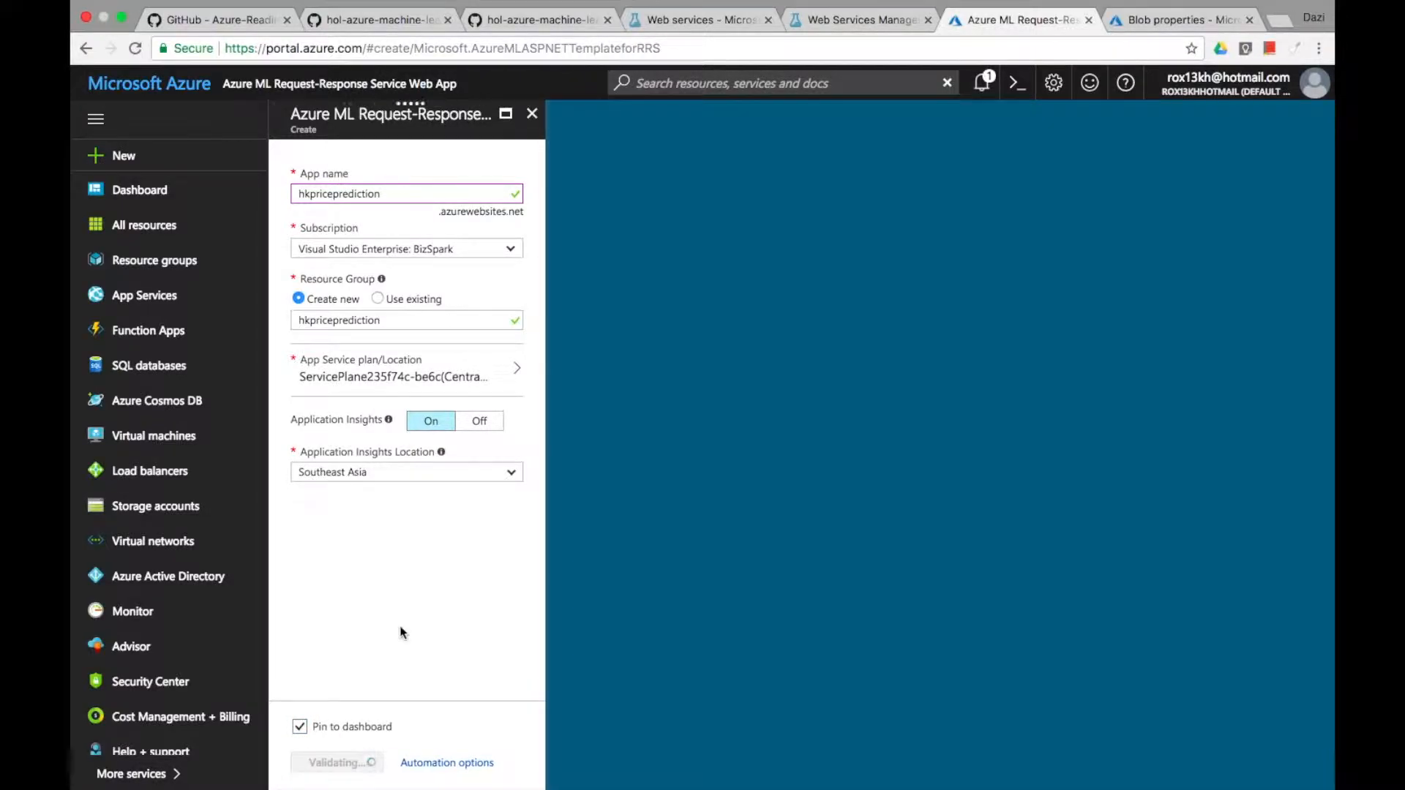
pyautogui.click(337, 763)
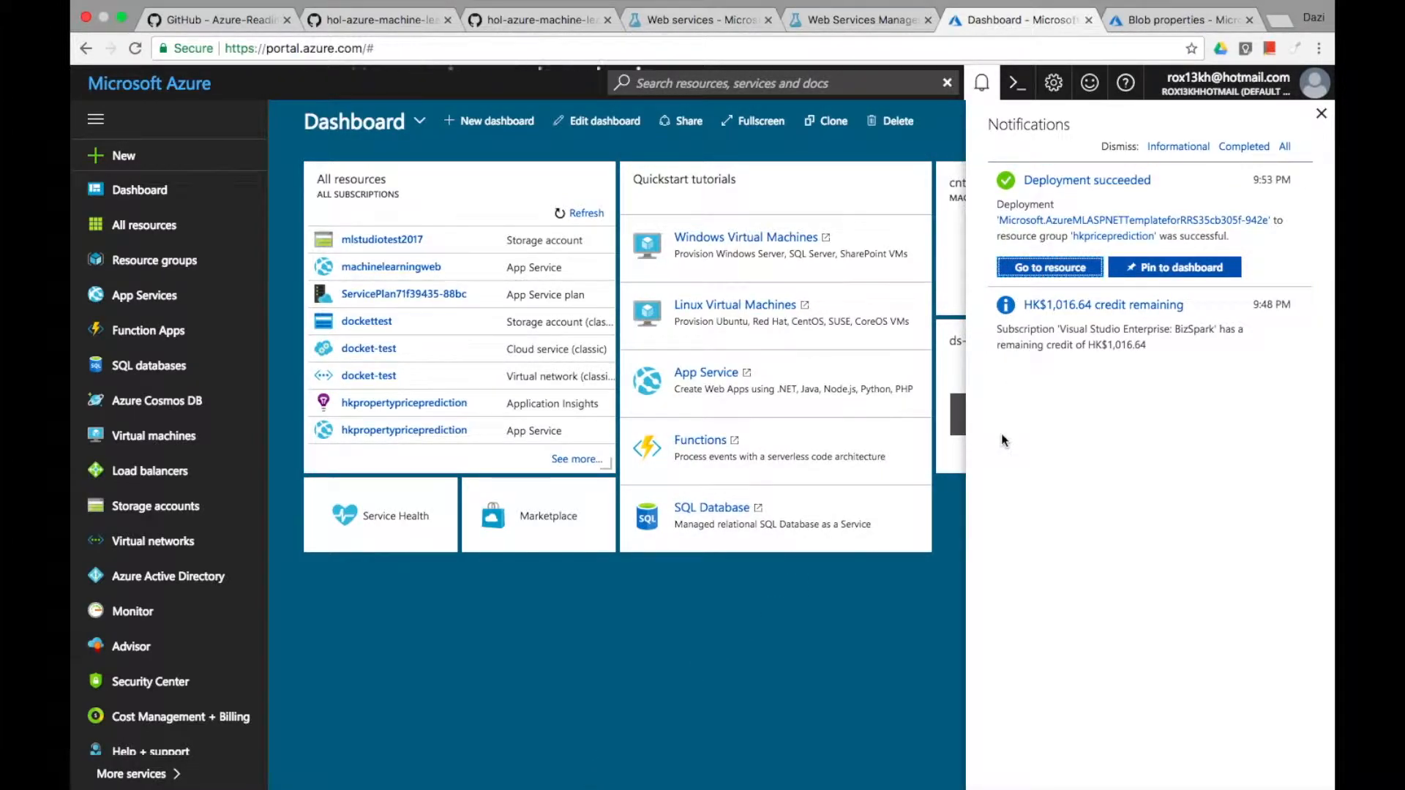
# Step: Go to the deployed hkpriceprediction app service from Notifications and reach its Web App Configuration page
pyautogui.click(1048, 267)
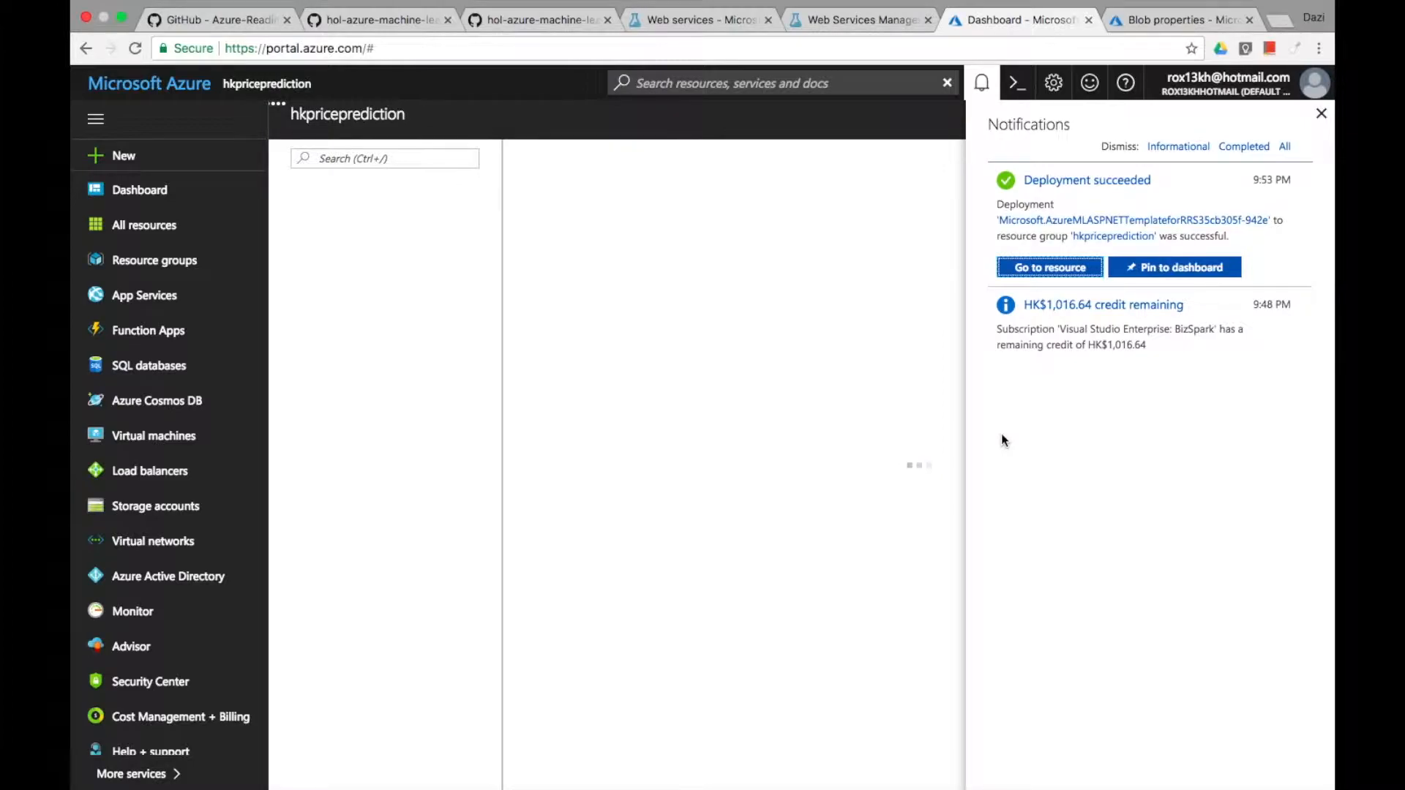
pyautogui.click(1048, 266)
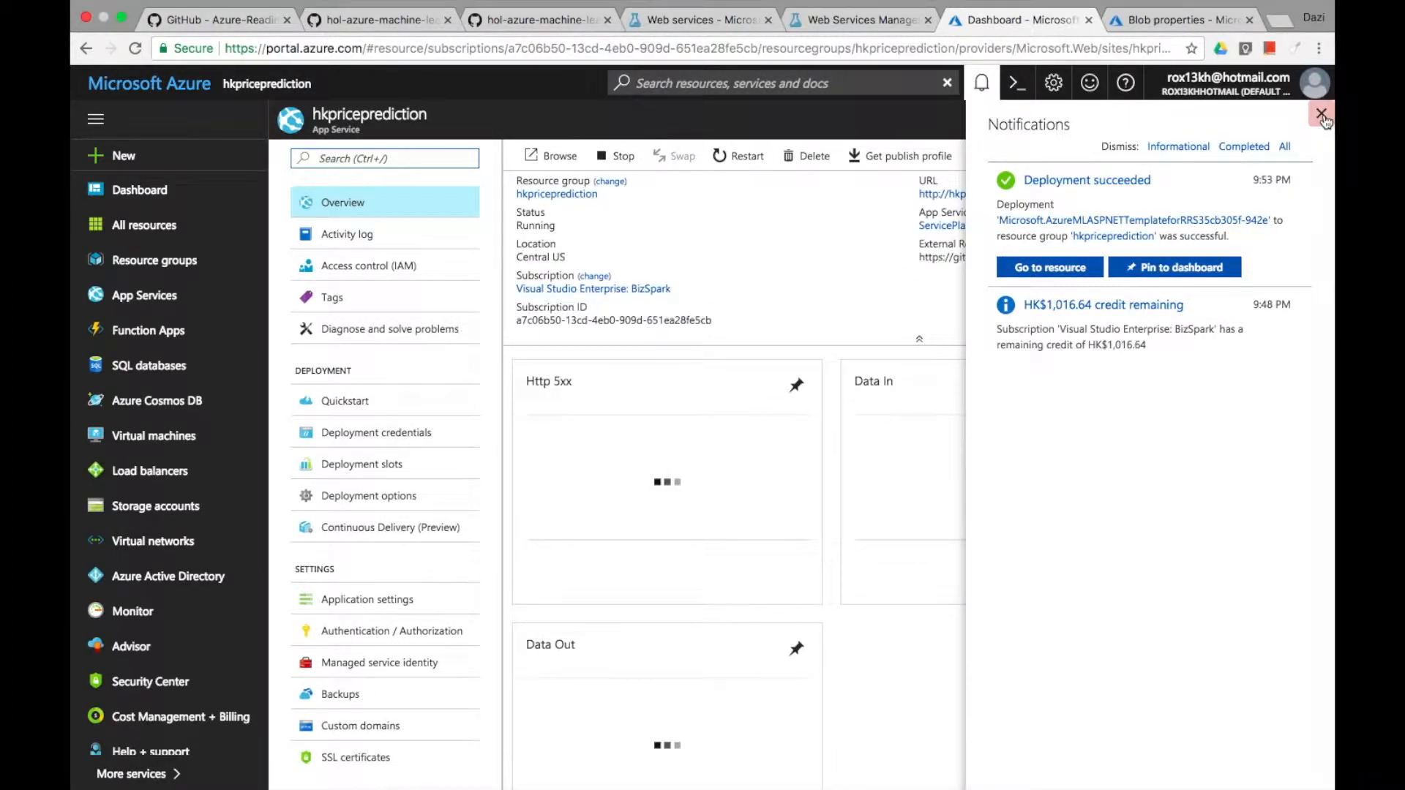
pyautogui.click(1320, 117)
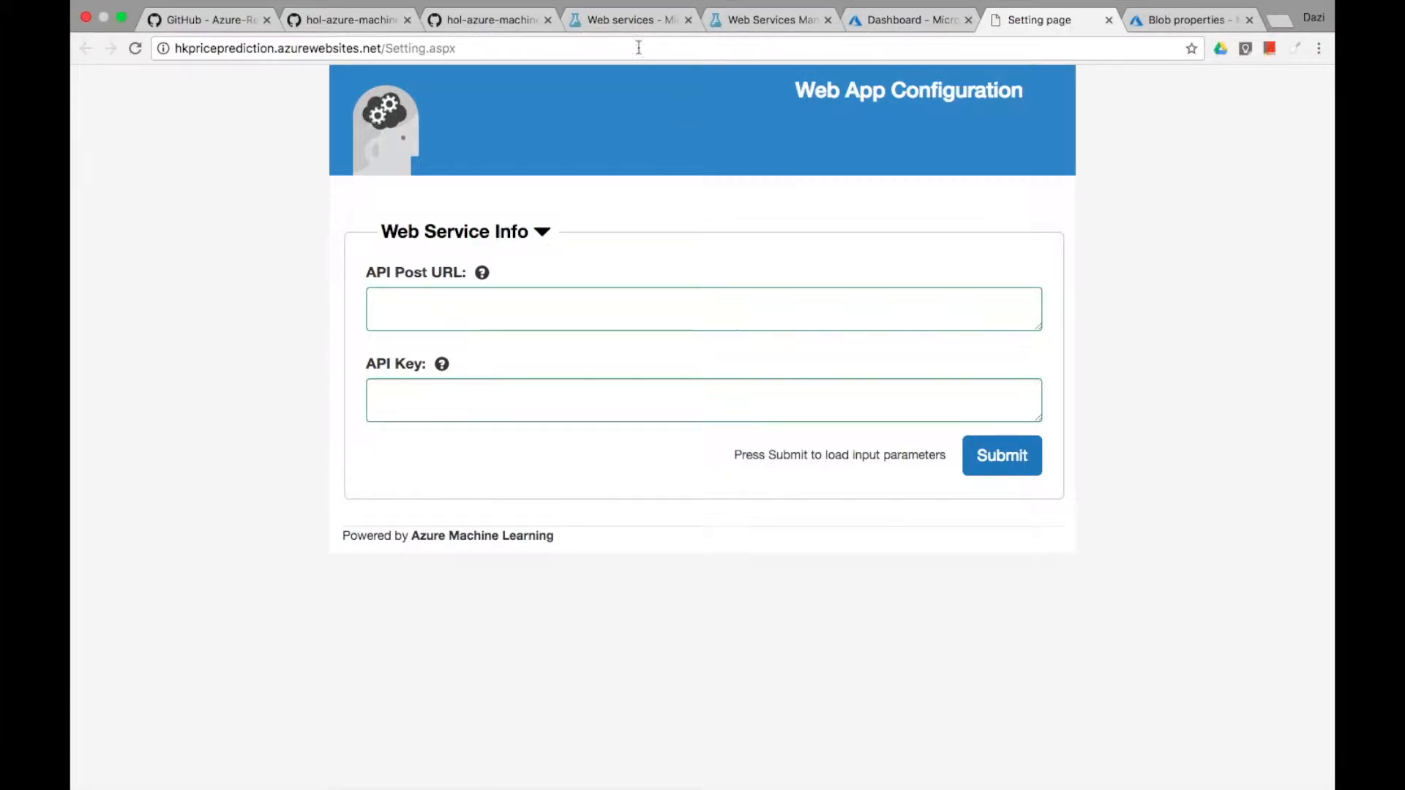
# Step: Supply the service's Request-Response URL and Primary Key to the web app and submit to load its parameters
pyautogui.click(768, 19)
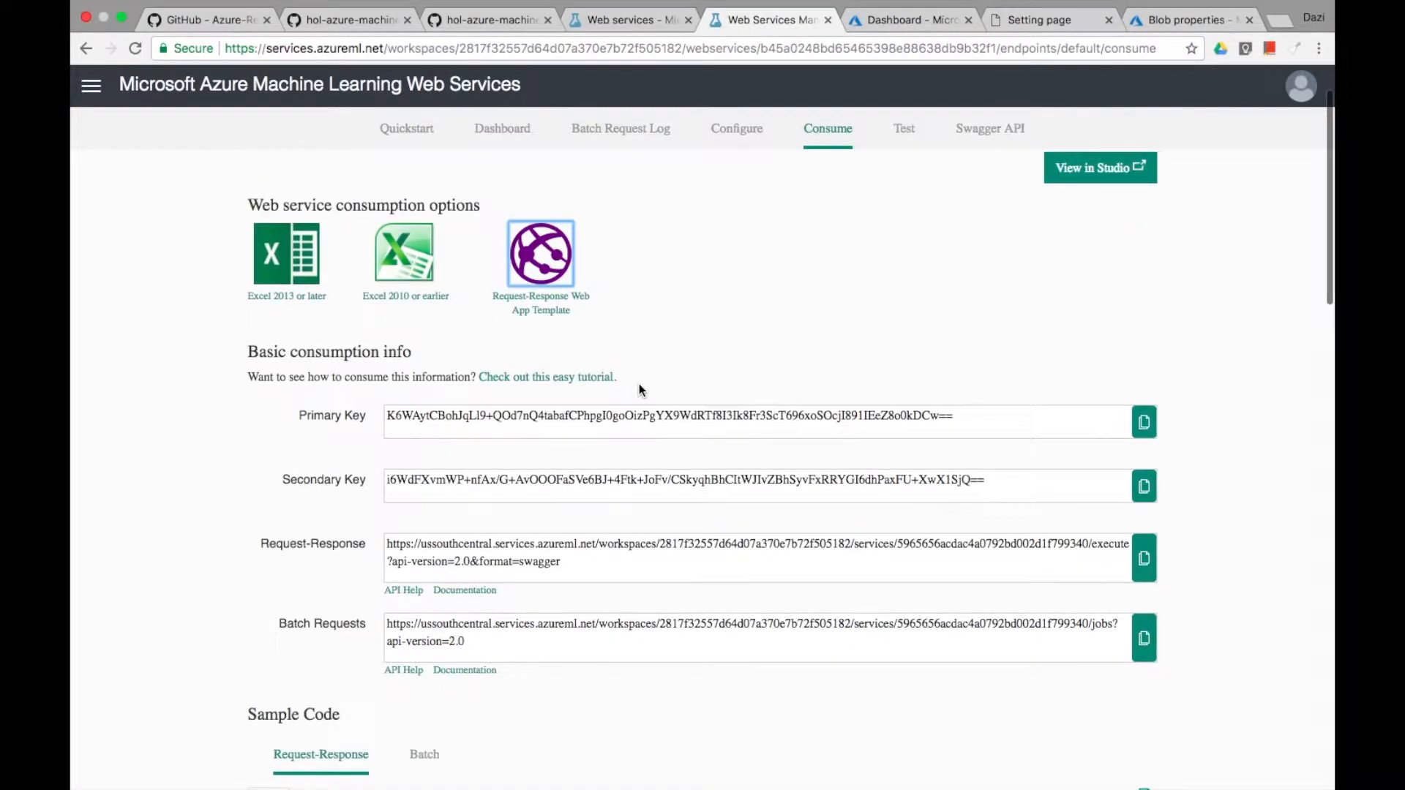
pyautogui.click(1036, 19)
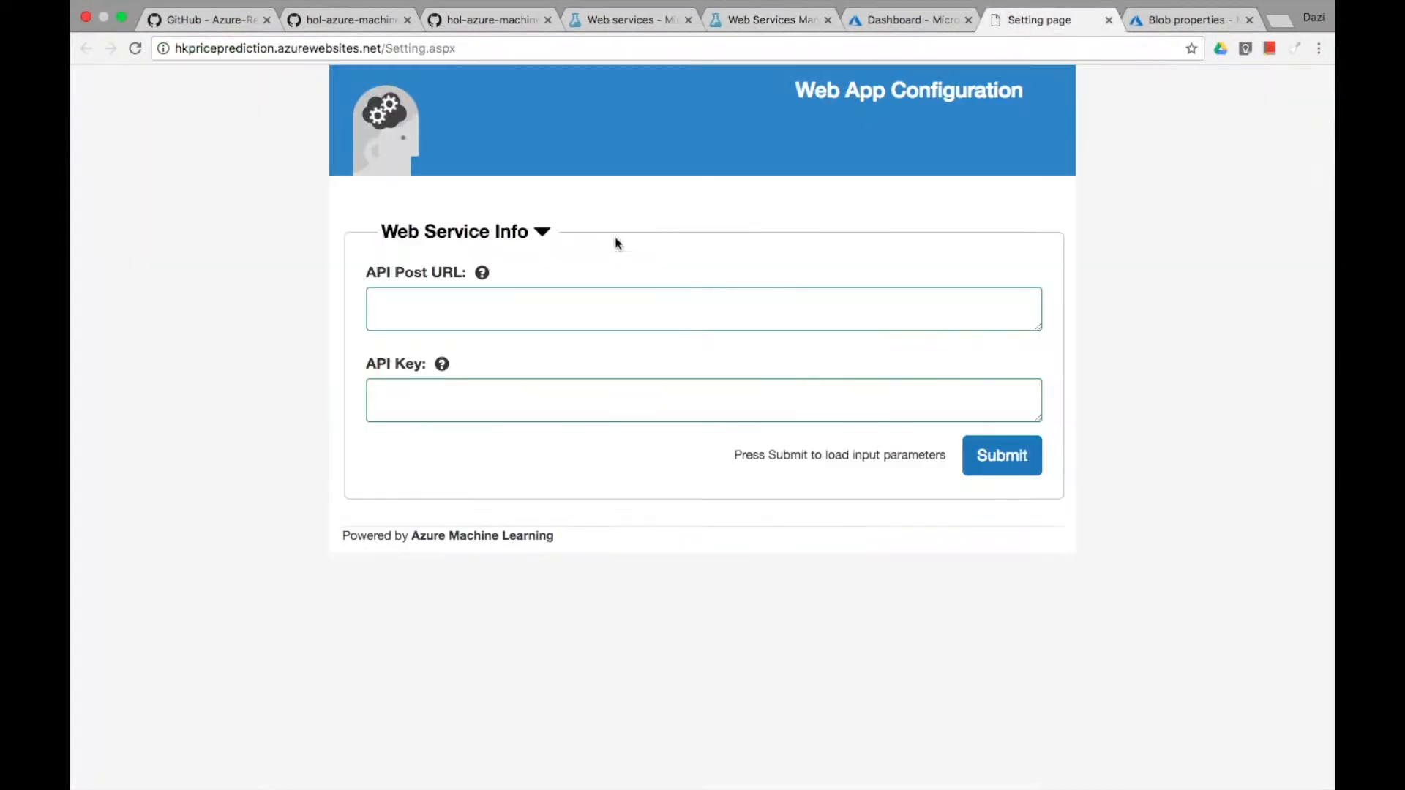
pyautogui.click(772, 19)
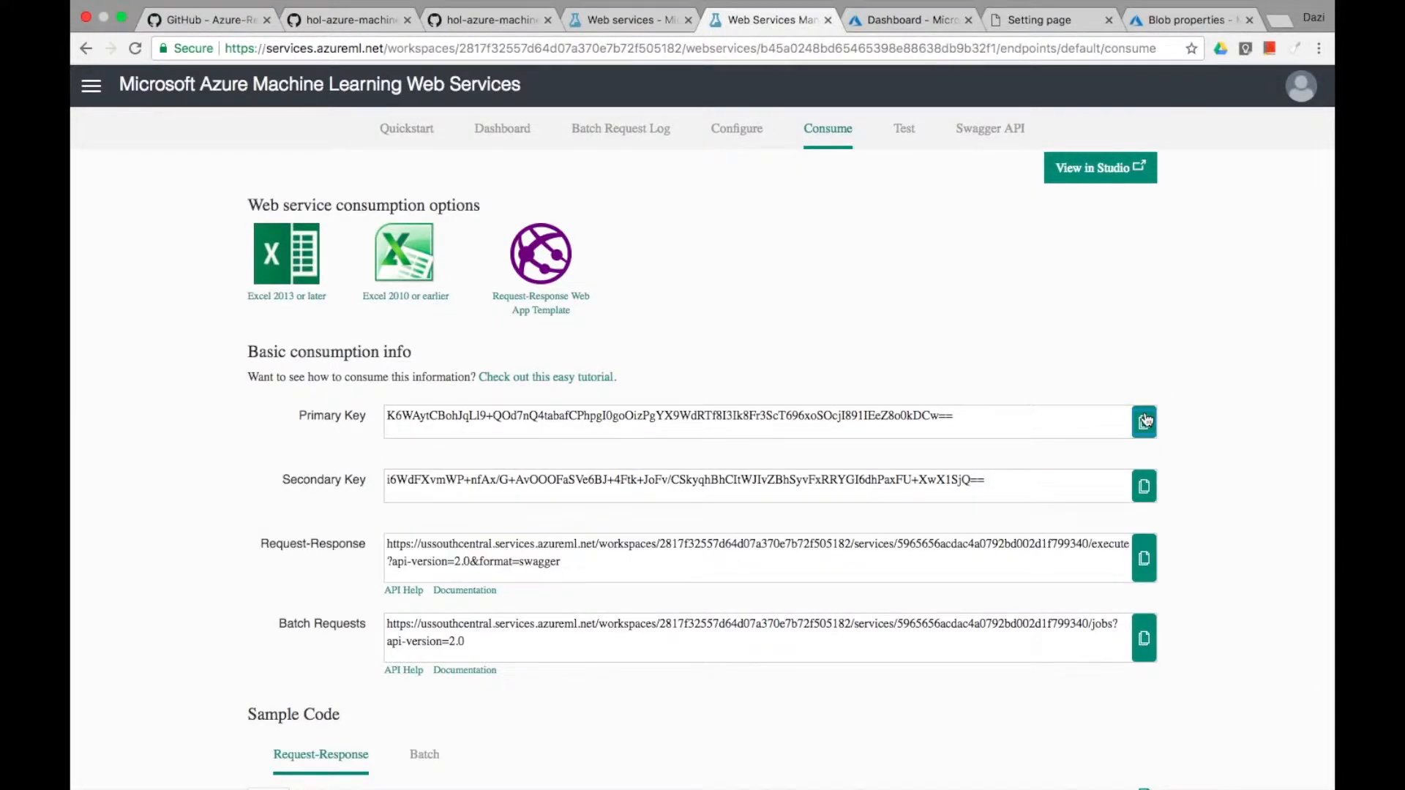
pyautogui.click(1039, 19)
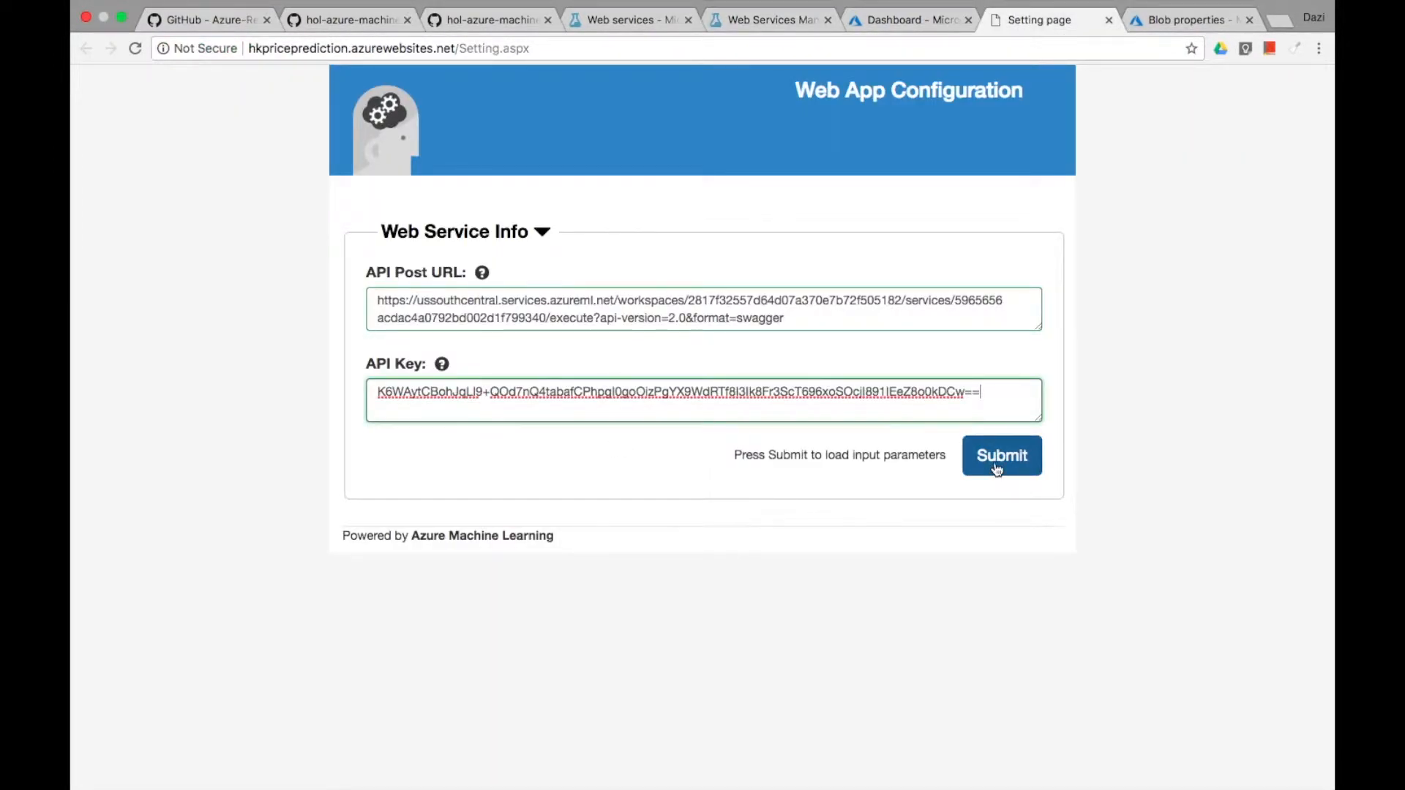
pyautogui.click(1001, 455)
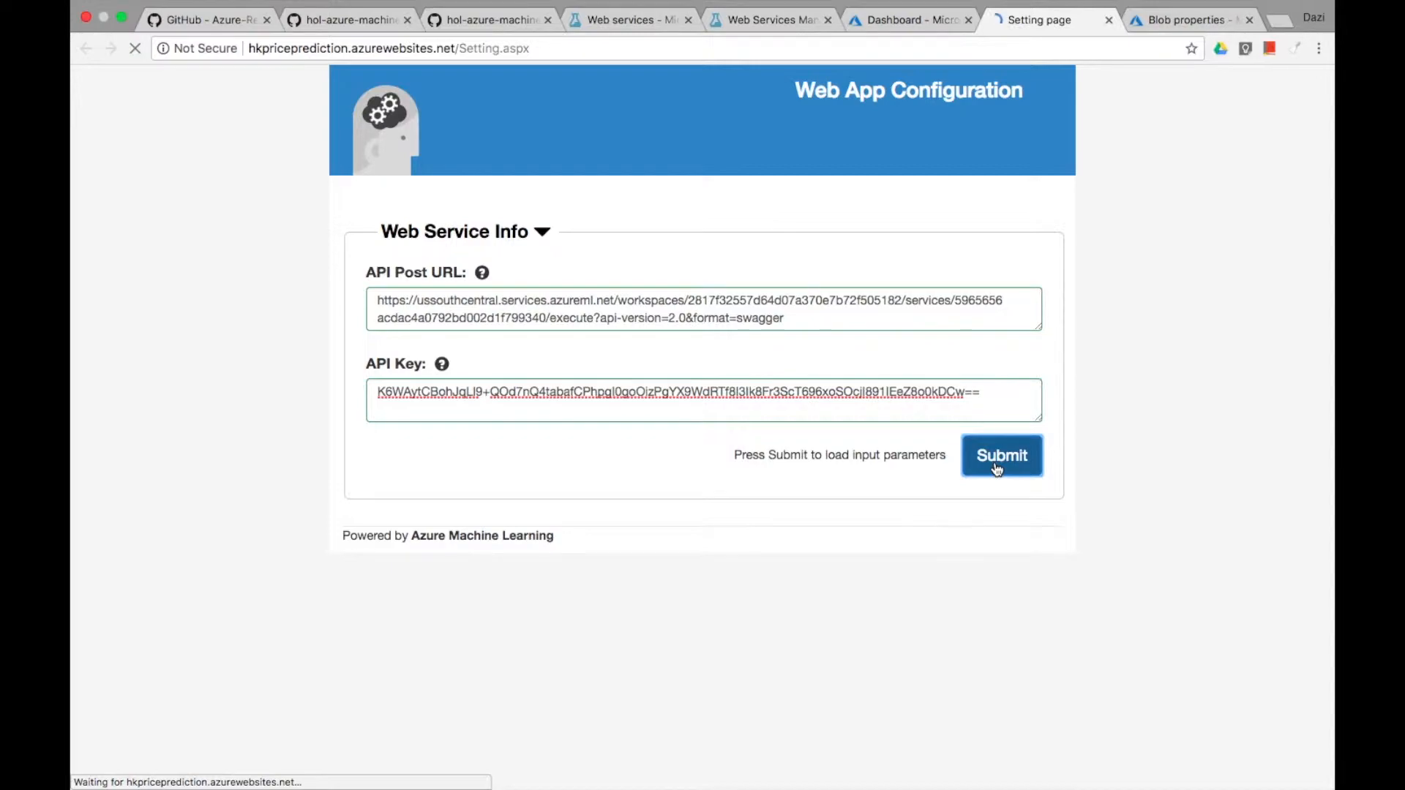
pyautogui.click(1002, 455)
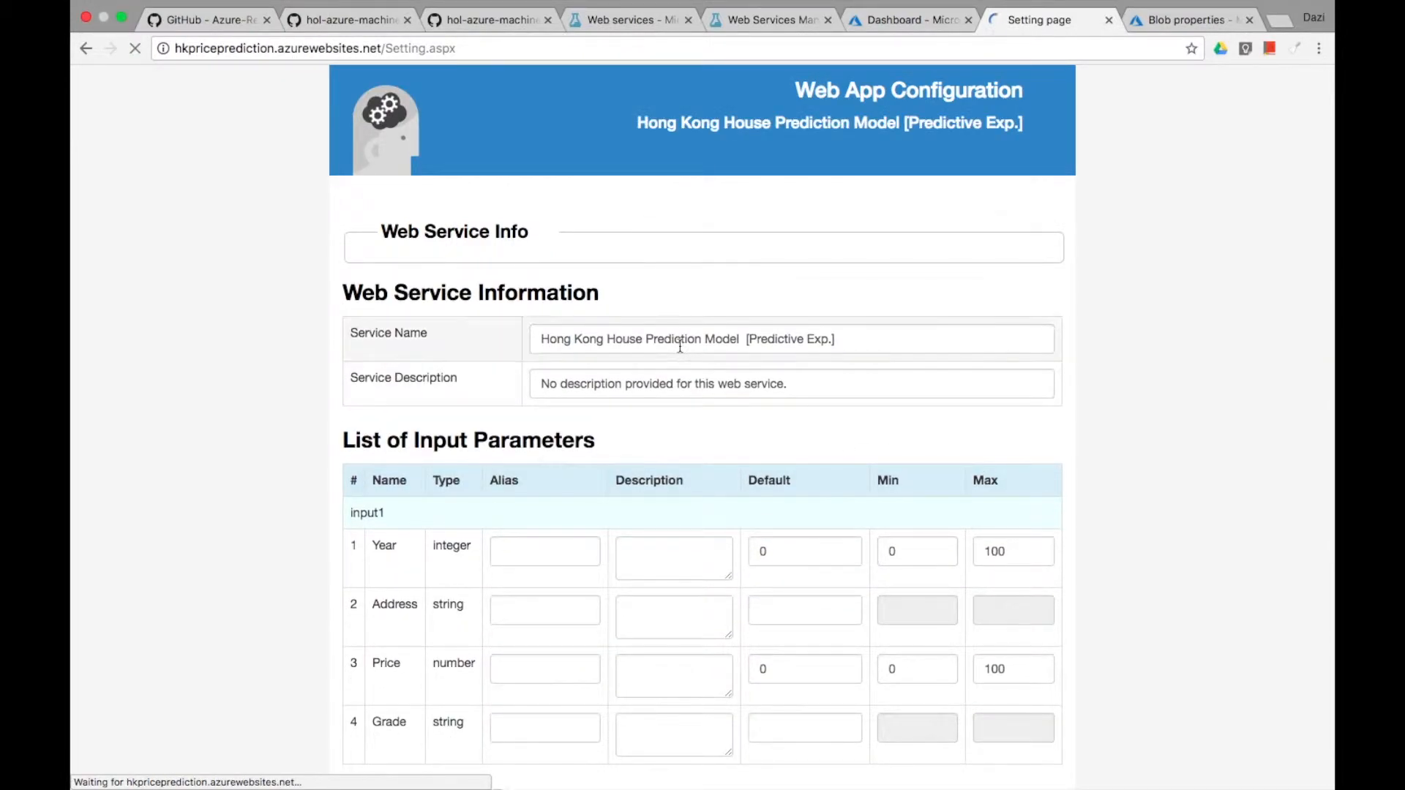
# Step: Save the shortened service name, Year 1986–2030 and Price max 700, then go to the home page
pyautogui.scroll(-3)
pyautogui.write('7')
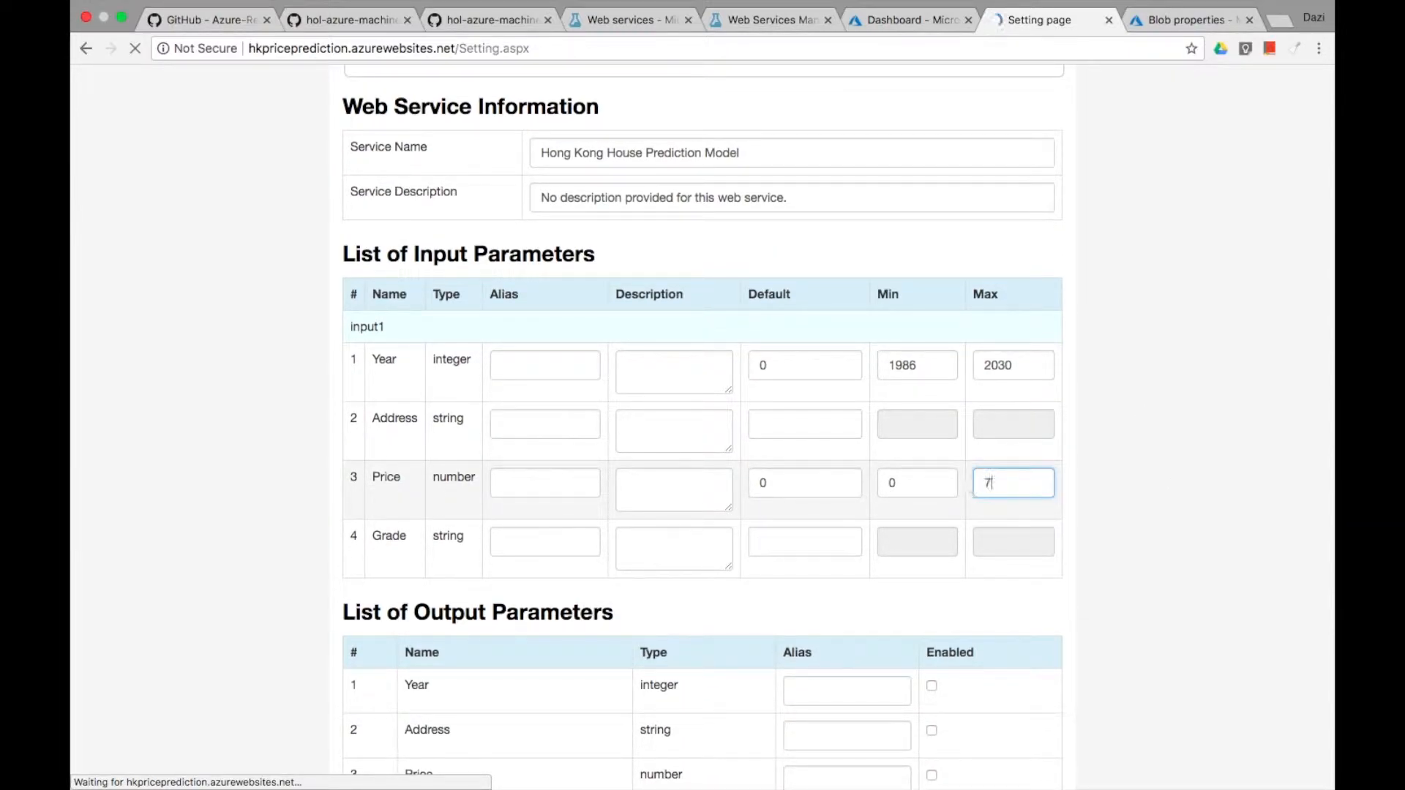
pyautogui.scroll(-3)
pyautogui.write('00')
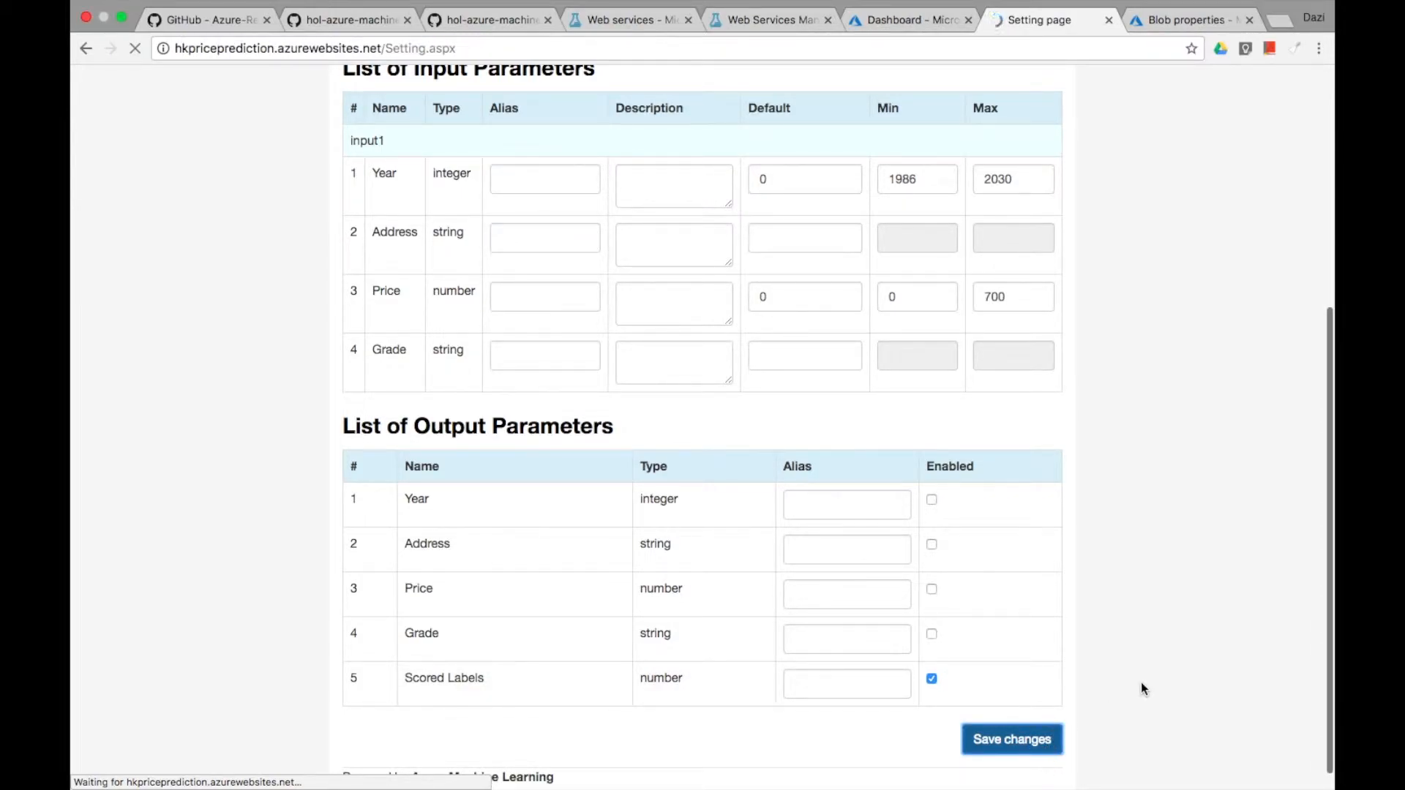
pyautogui.click(1012, 739)
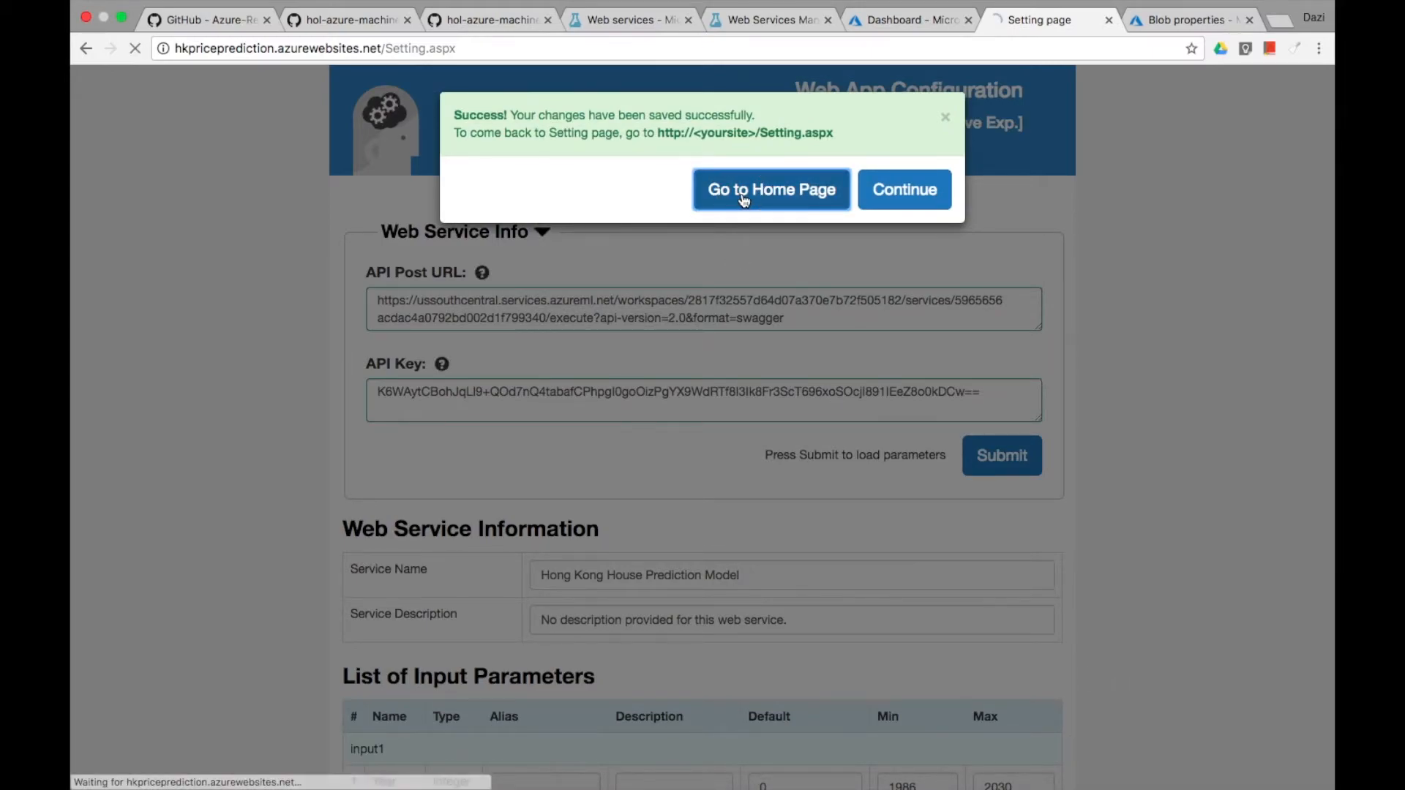
pyautogui.click(772, 189)
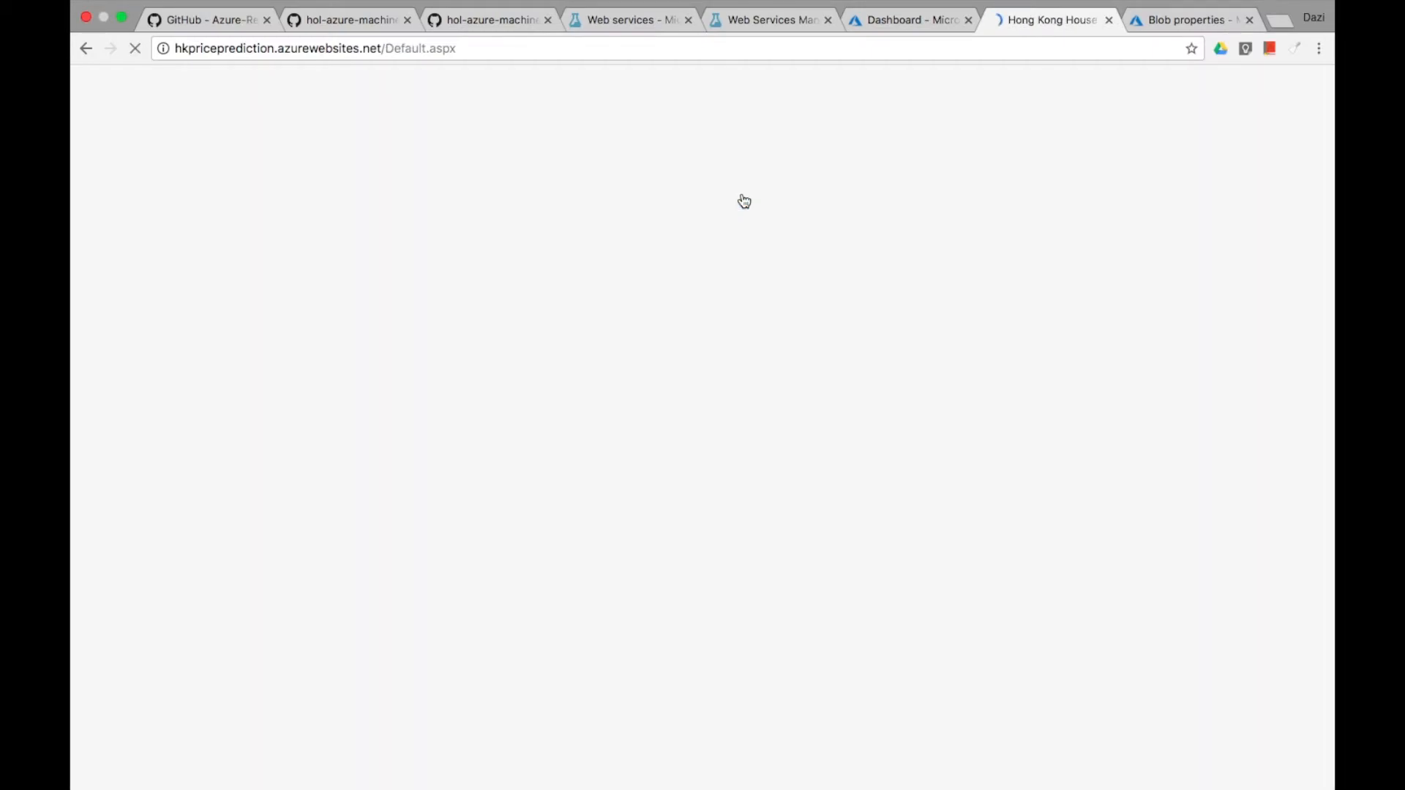